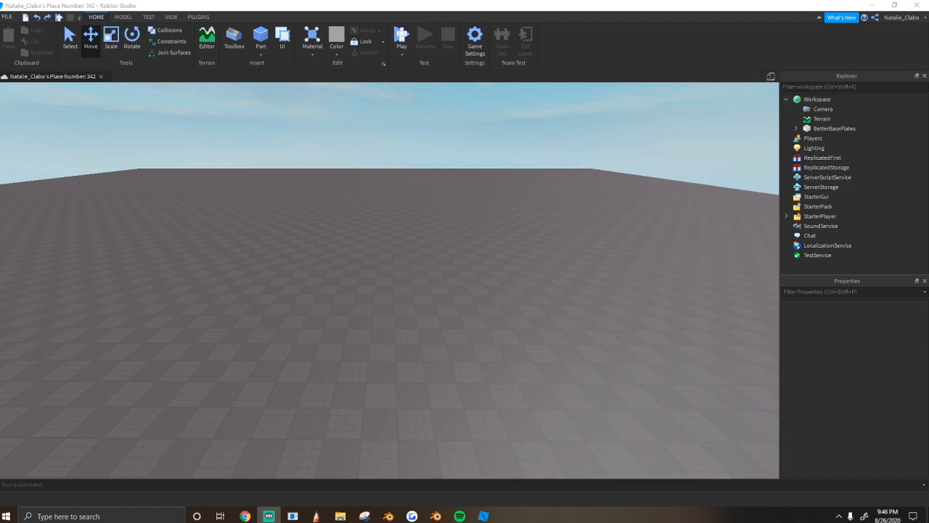
{"action": "mouse_move", "coordinate": [540, 261]}
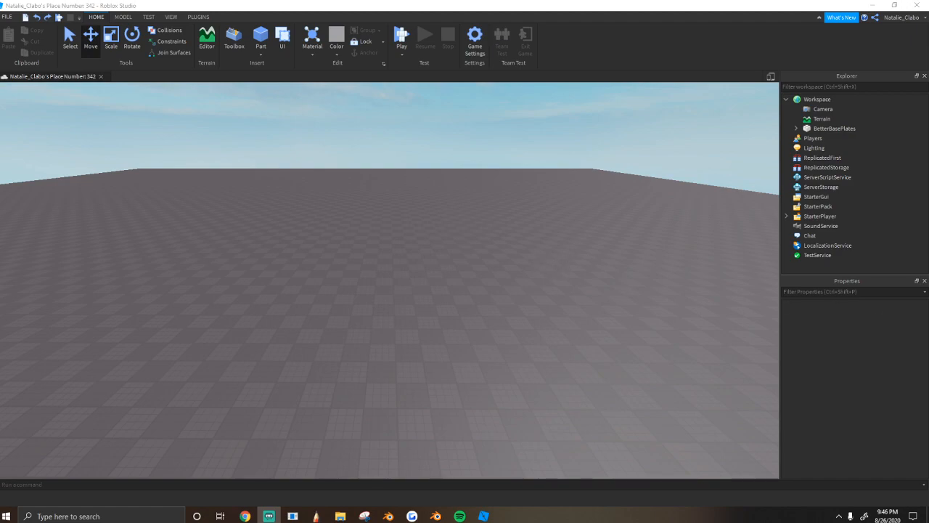
Close the current place without keeping changes and select the Lighting service in Explorer
{"action": "left_click", "coordinate": [787, 99]}
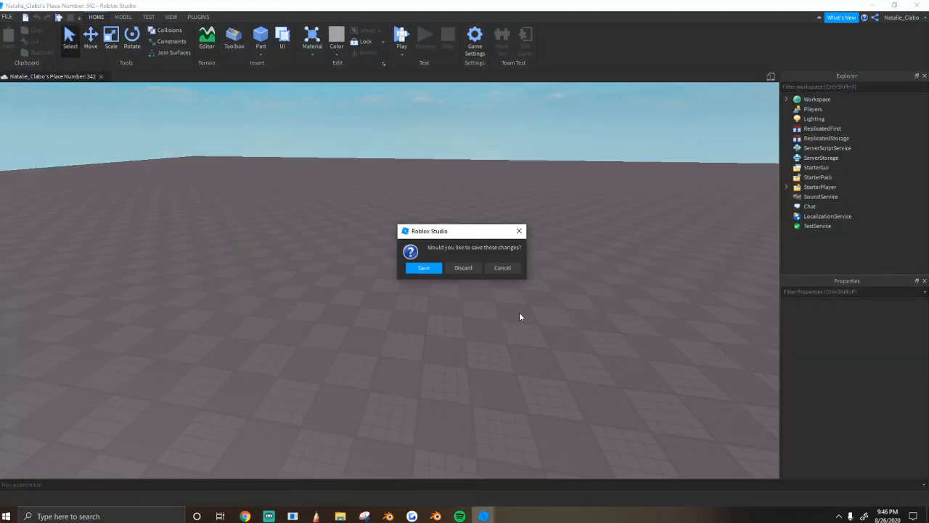
{"action": "left_click", "coordinate": [462, 267]}
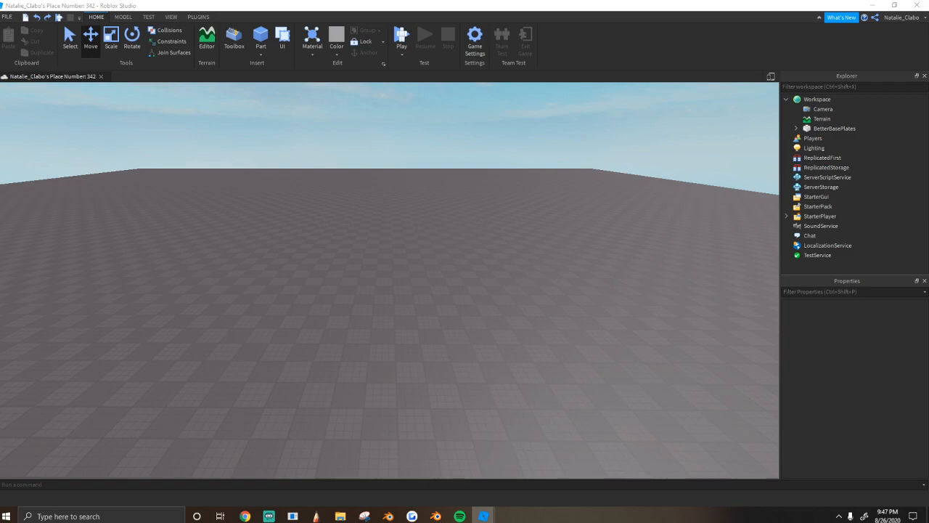
{"action": "mouse_move", "coordinate": [767, 186]}
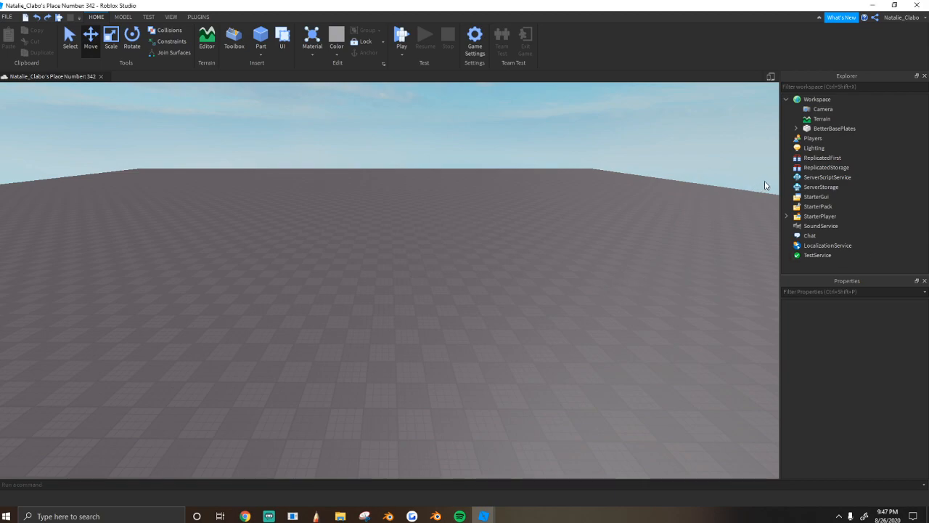
{"action": "left_click", "coordinate": [812, 148]}
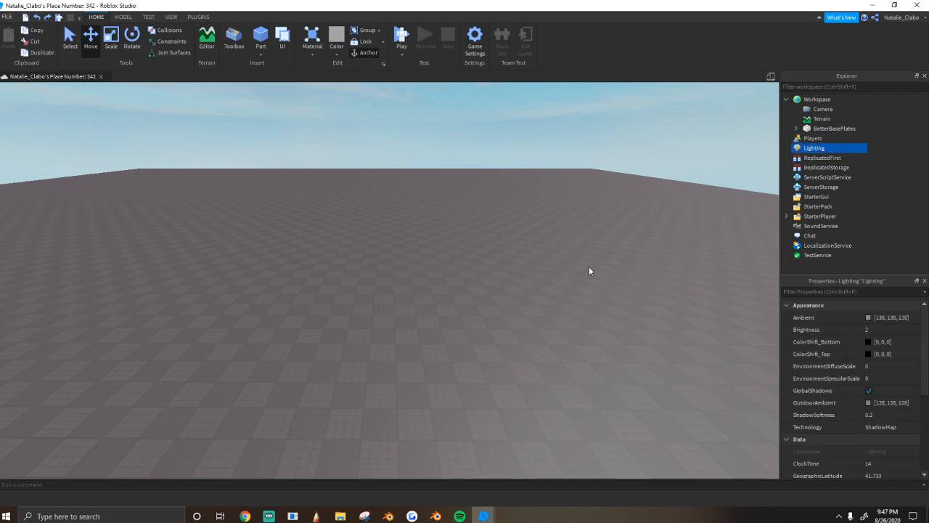
Show the View tools and toggle the Properties window off and back on
{"action": "left_click", "coordinate": [172, 18]}
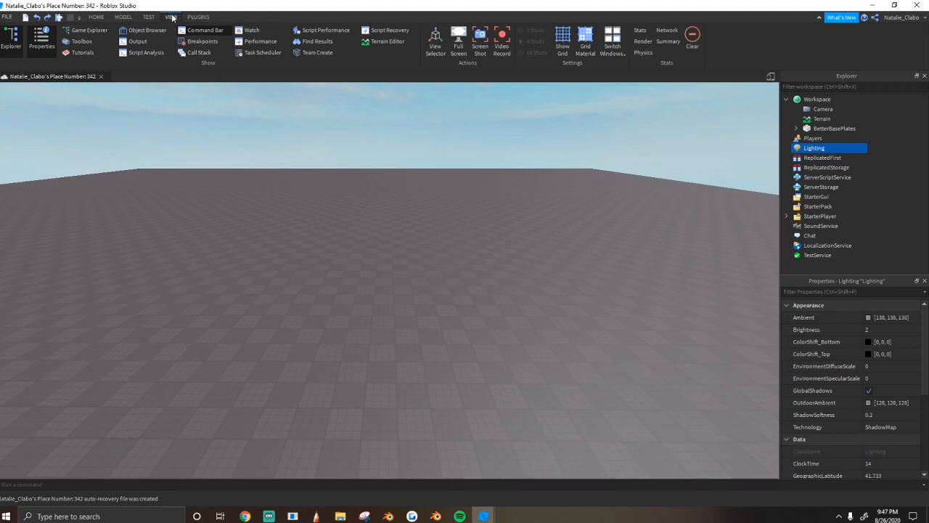
{"action": "left_click", "coordinate": [41, 41]}
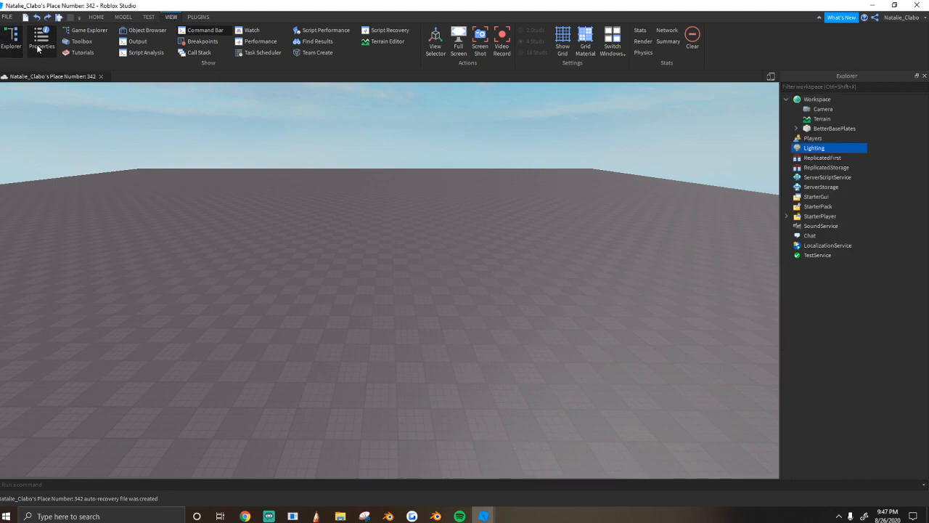
{"action": "left_click", "coordinate": [41, 40]}
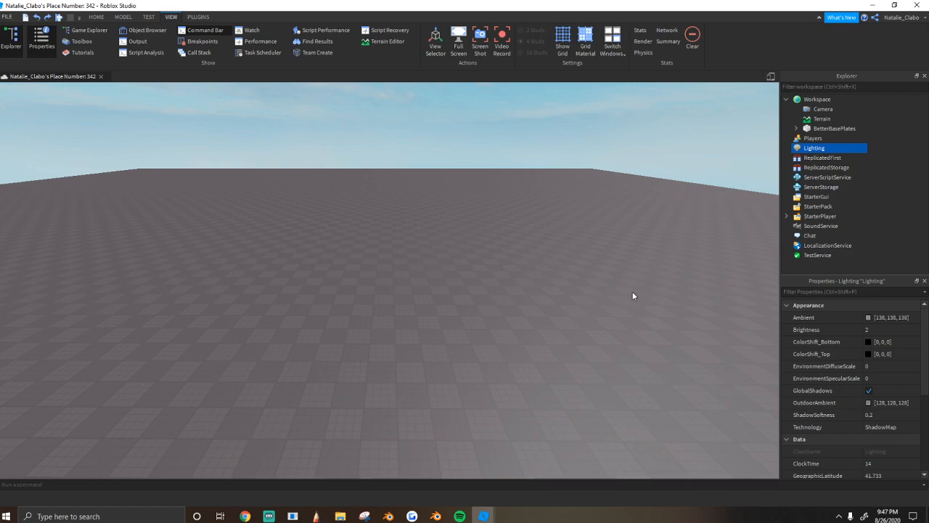
{"action": "mouse_move", "coordinate": [709, 287]}
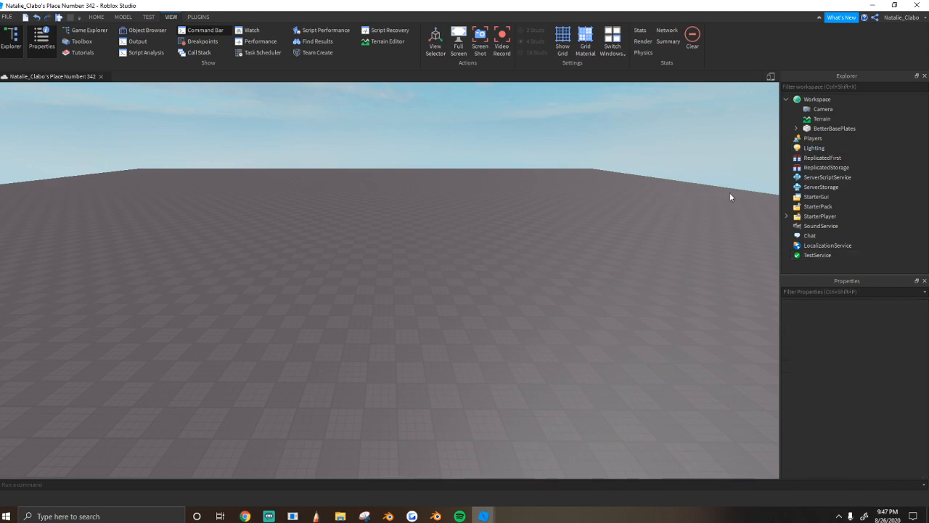
Give Lighting's Ambient a blue shade from the colour picker
{"action": "left_click", "coordinate": [813, 148]}
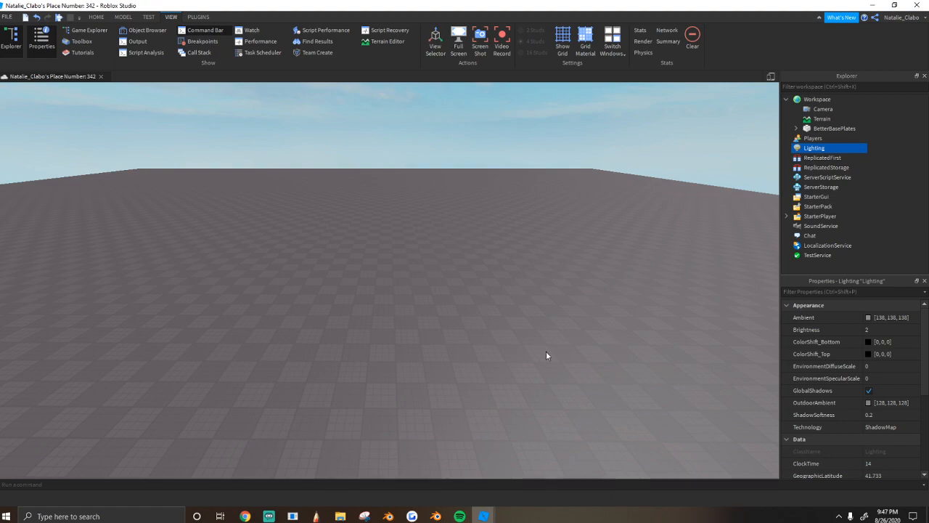
{"action": "left_click", "coordinate": [867, 317]}
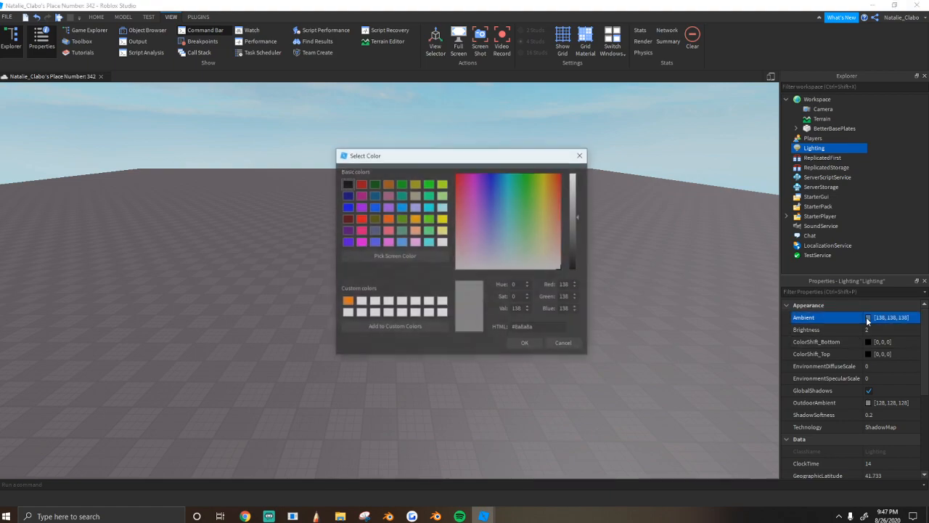
{"action": "left_click", "coordinate": [497, 175]}
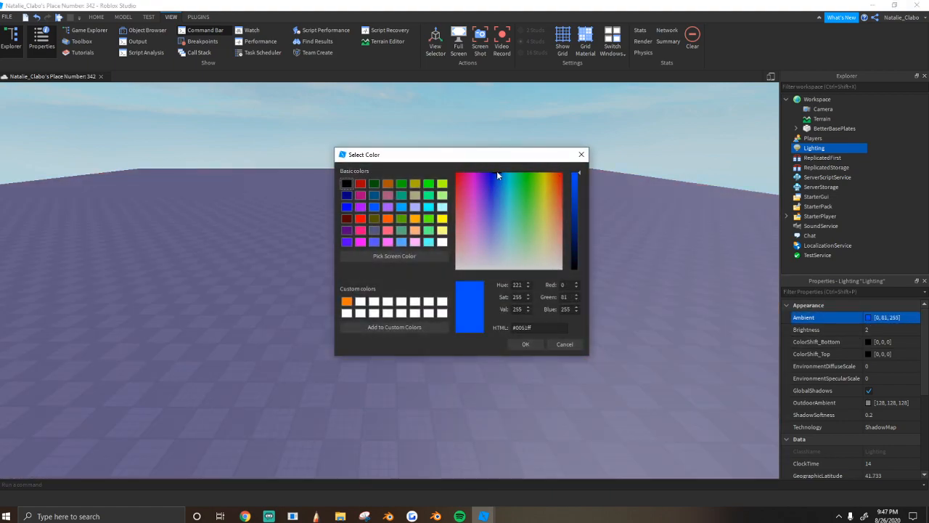
{"action": "left_click", "coordinate": [526, 342]}
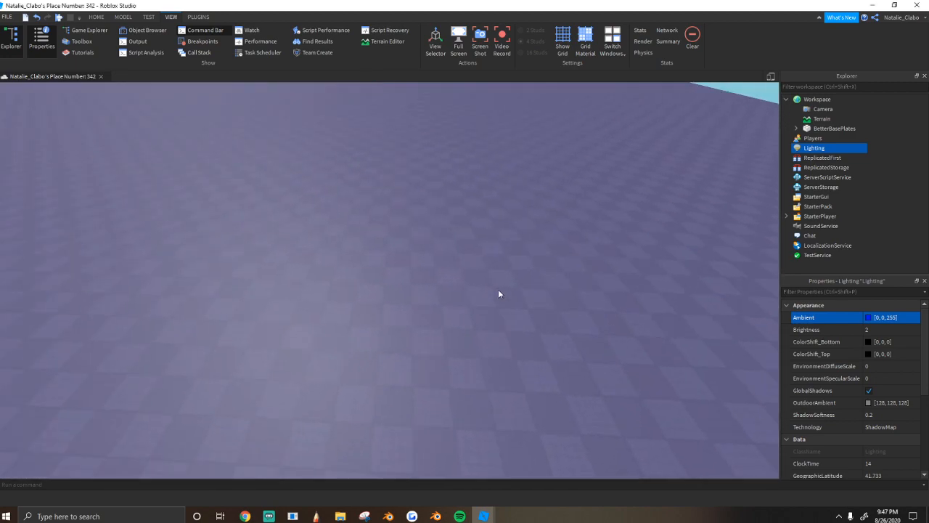
{"action": "left_click", "coordinate": [261, 40]}
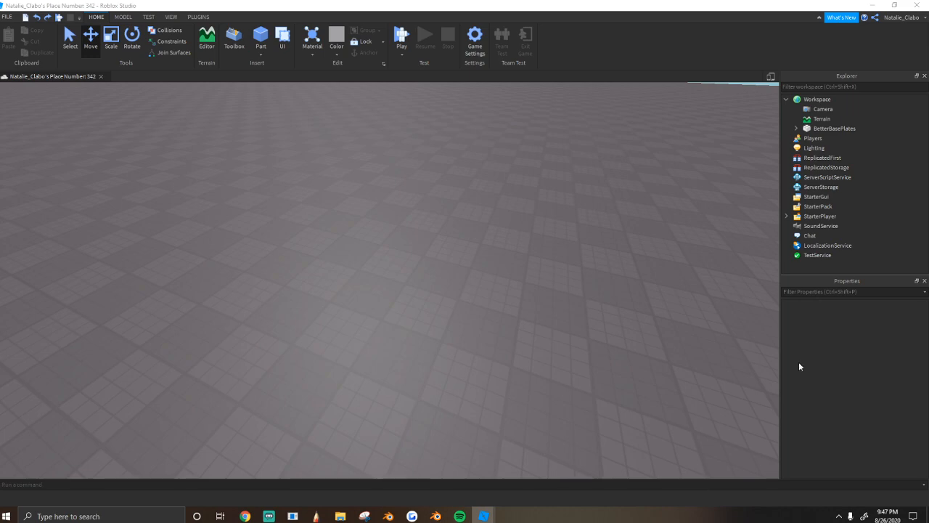
Change Ambient to dark purple [105, 61, 124], adding and removing a test Part
{"action": "left_click", "coordinate": [812, 148]}
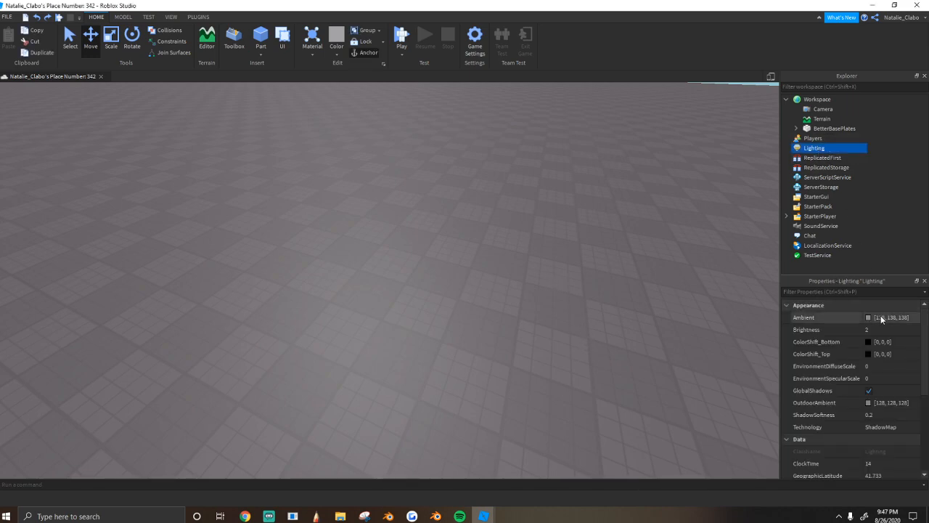
{"action": "left_click", "coordinate": [897, 317]}
{"action": "type", "text": "[105, 81, 124"}
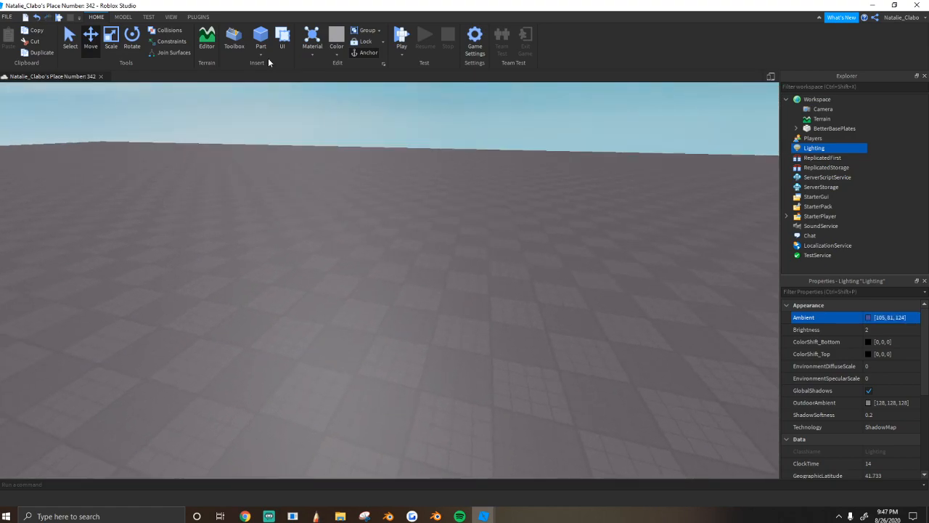
{"action": "left_click", "coordinate": [261, 36]}
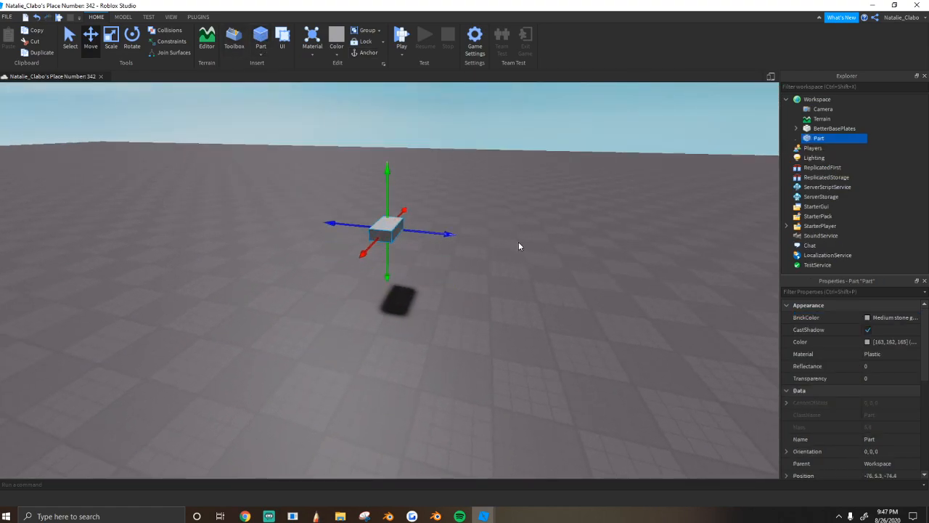
{"action": "left_click", "coordinate": [813, 156]}
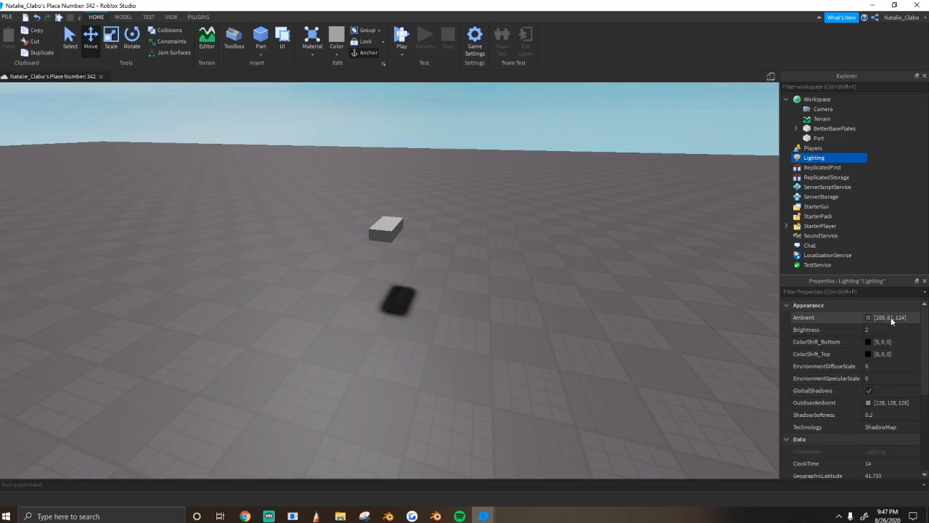
{"action": "left_click", "coordinate": [868, 316]}
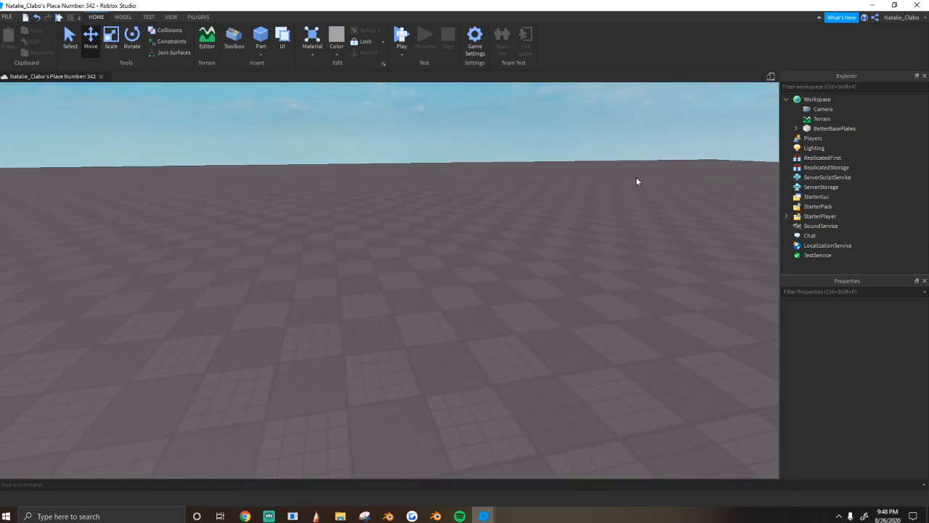
{"action": "mouse_move", "coordinate": [650, 172]}
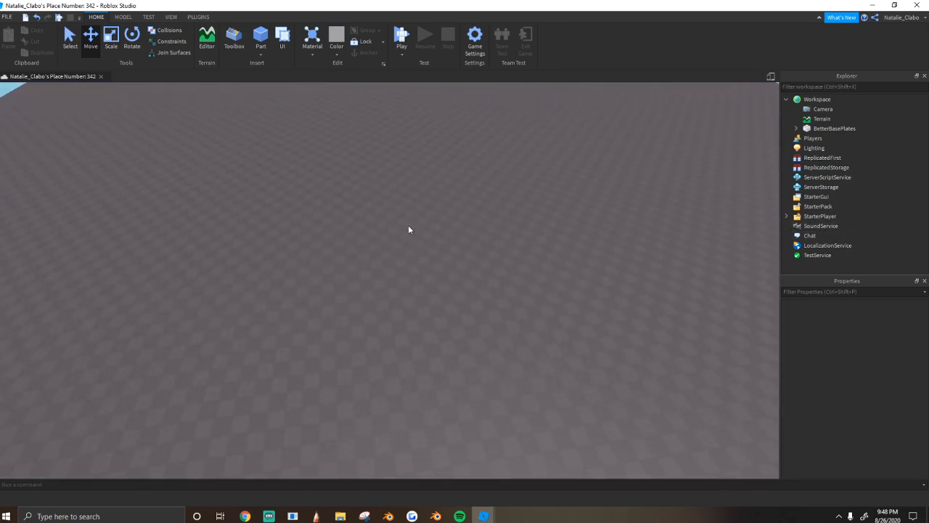
{"action": "left_click", "coordinate": [813, 148]}
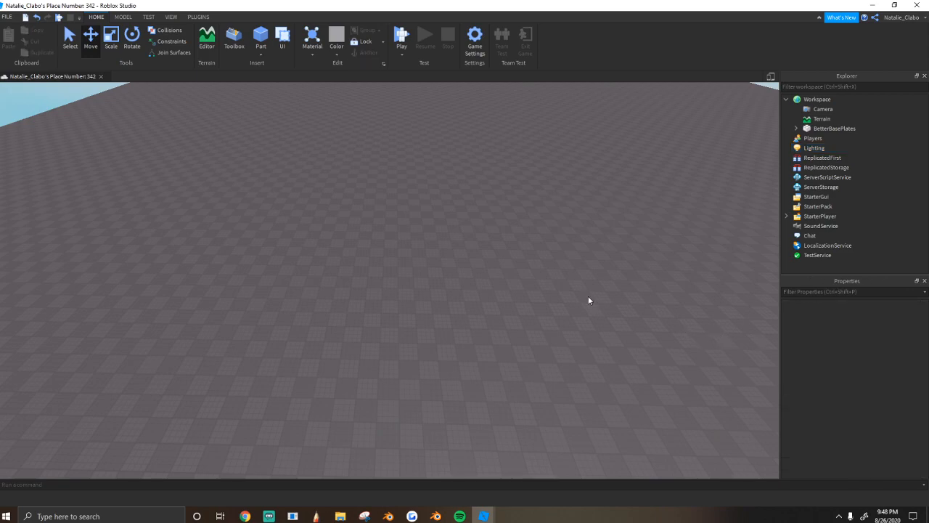
{"action": "left_click", "coordinate": [812, 138]}
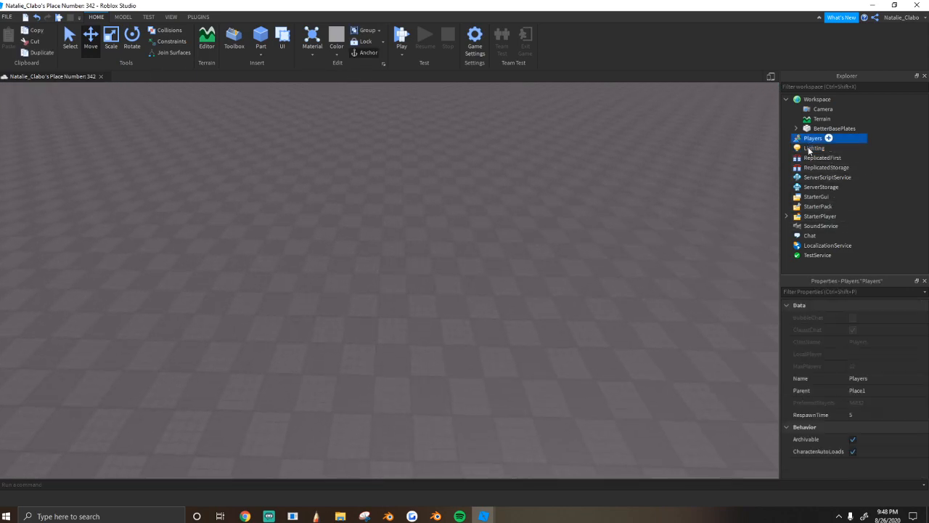
{"action": "left_click", "coordinate": [814, 148]}
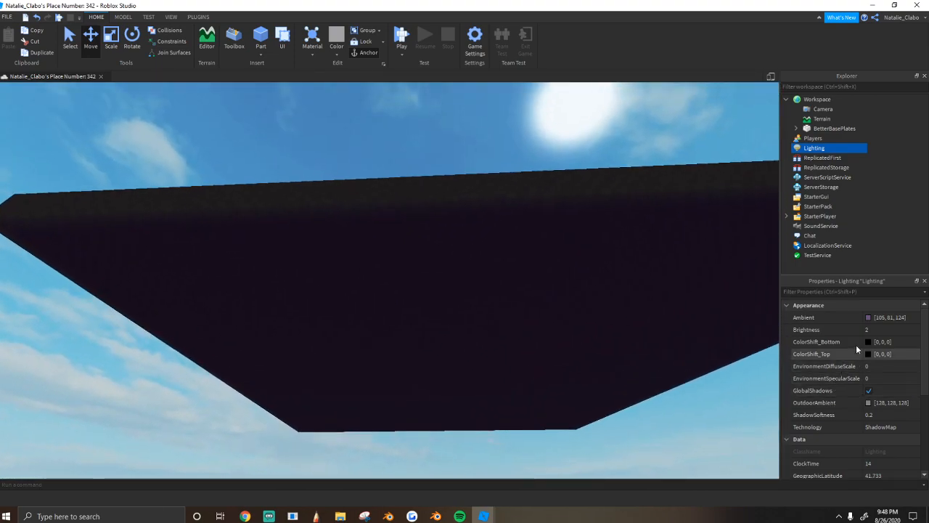
{"action": "left_click", "coordinate": [868, 341]}
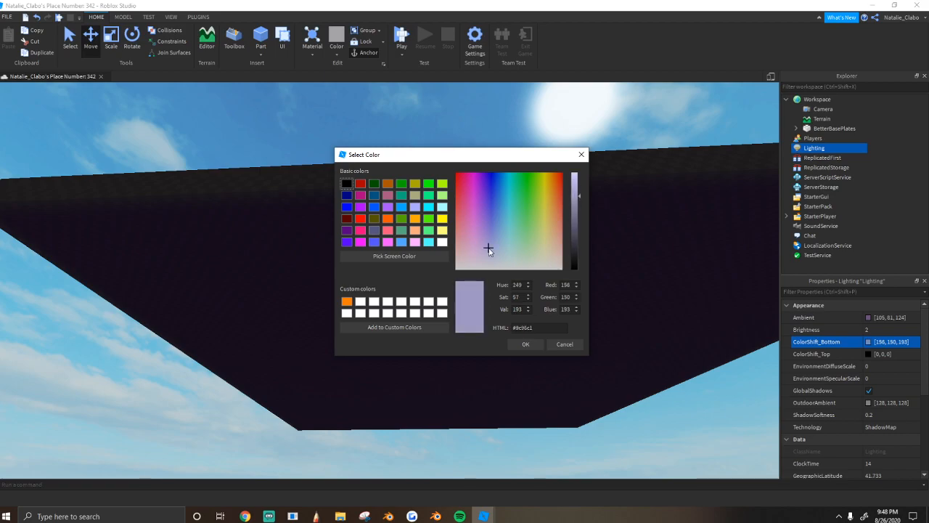
{"action": "left_click", "coordinate": [525, 344]}
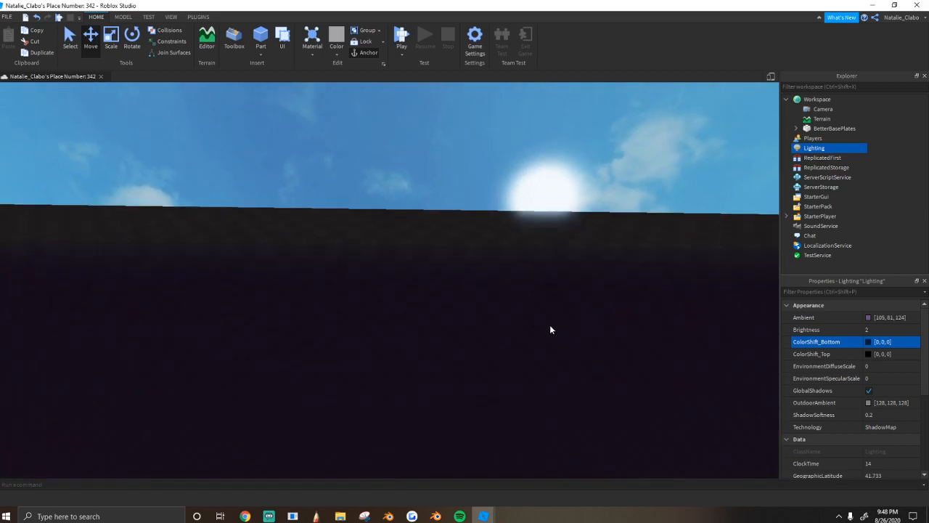
{"action": "left_click", "coordinate": [883, 354]}
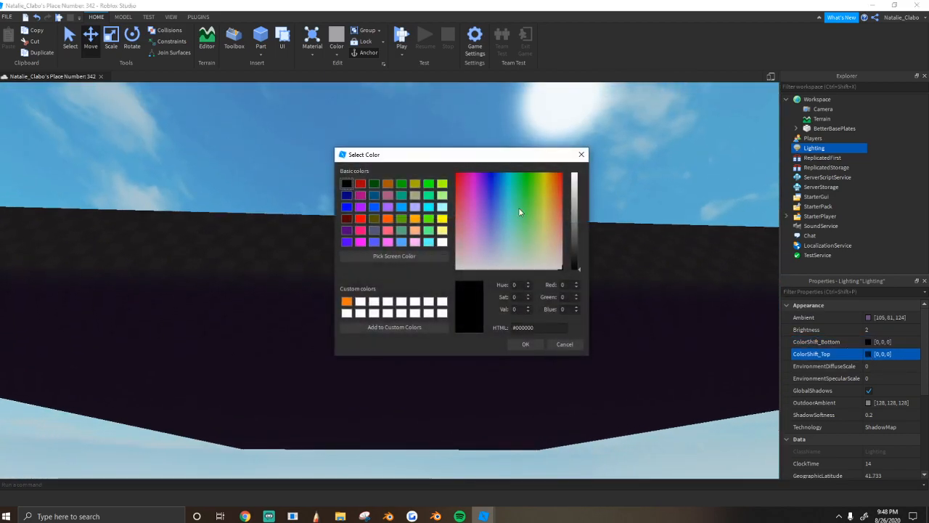
{"action": "left_click", "coordinate": [490, 215]}
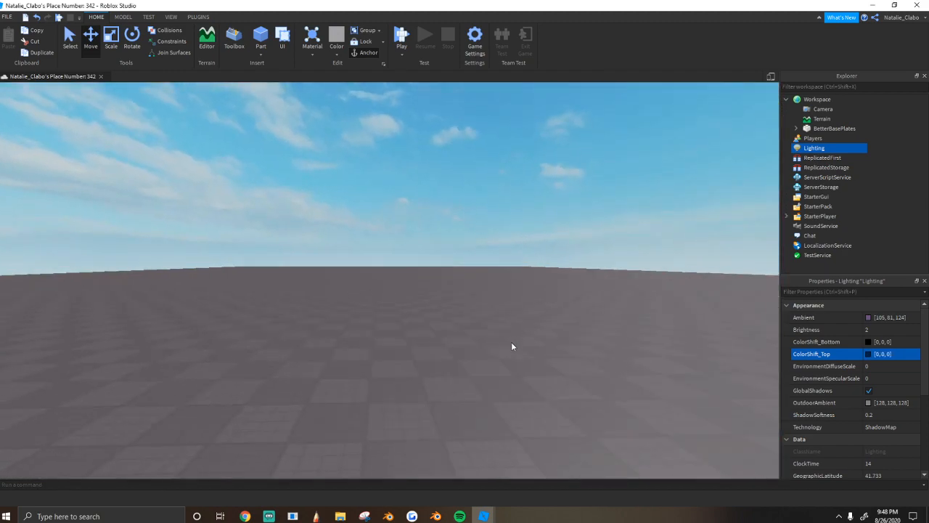
{"action": "left_click", "coordinate": [262, 36]}
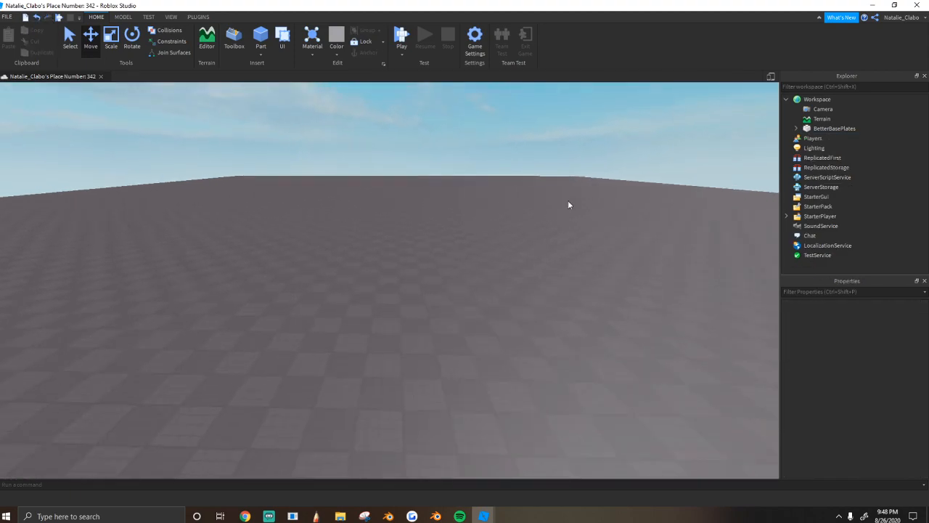
Set Lighting's ColorShift_Top to a warm tan tint and review the environment scale fields
{"action": "left_click", "coordinate": [813, 148]}
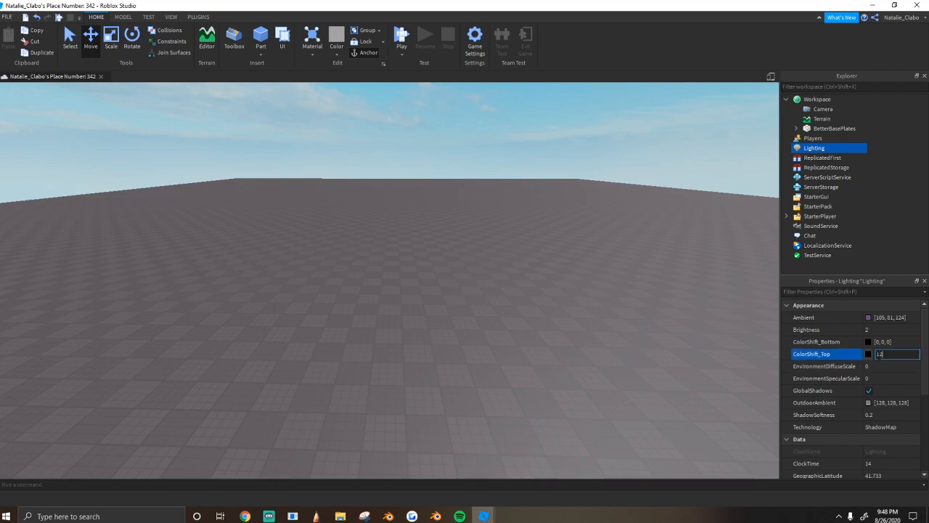
{"action": "type", "text": "125, 112,"}
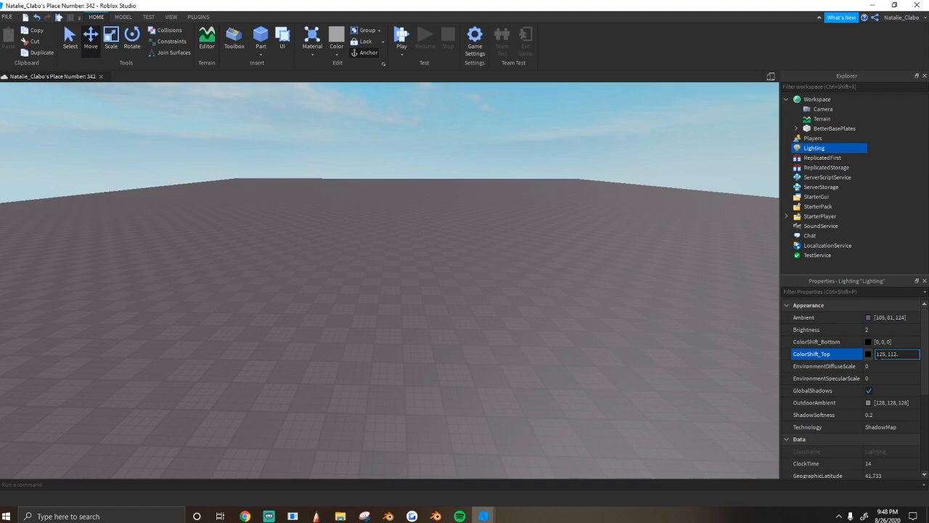
{"action": "type", "text": "6"}
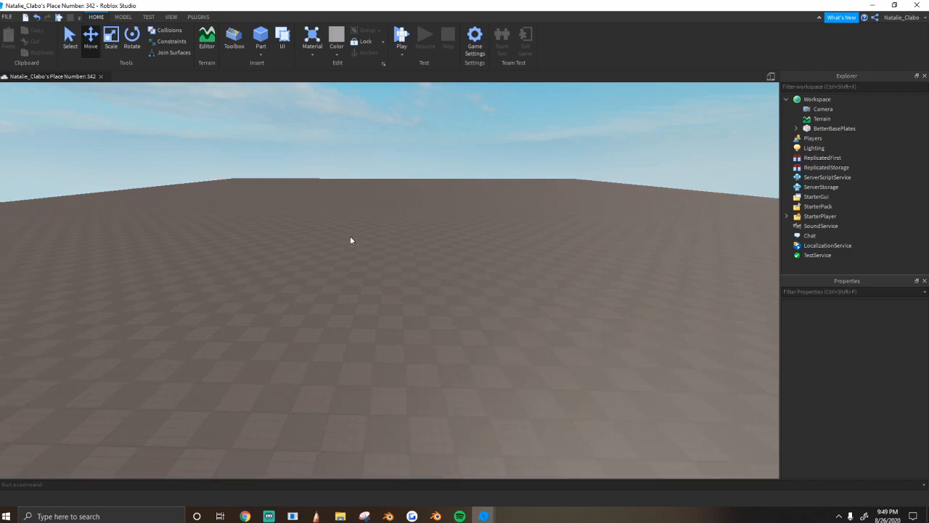
{"action": "left_click", "coordinate": [813, 148]}
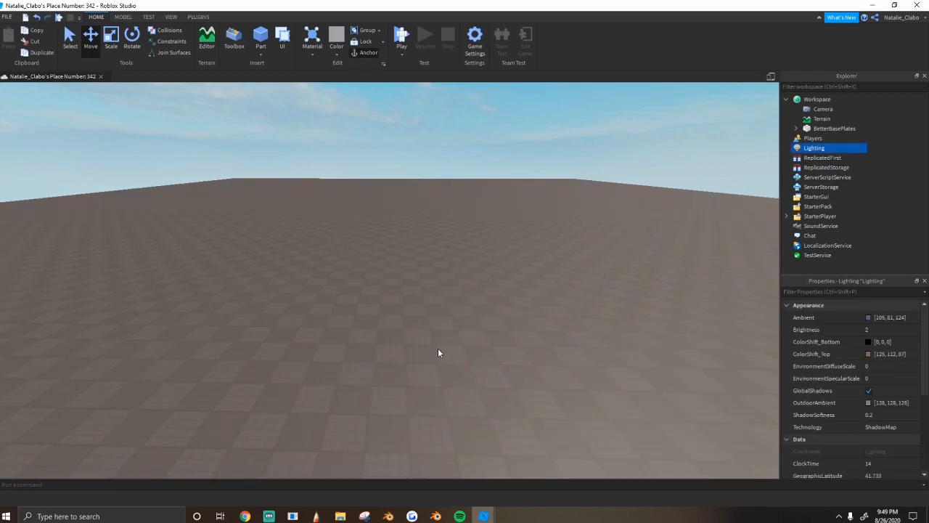
{"action": "mouse_move", "coordinate": [534, 279]}
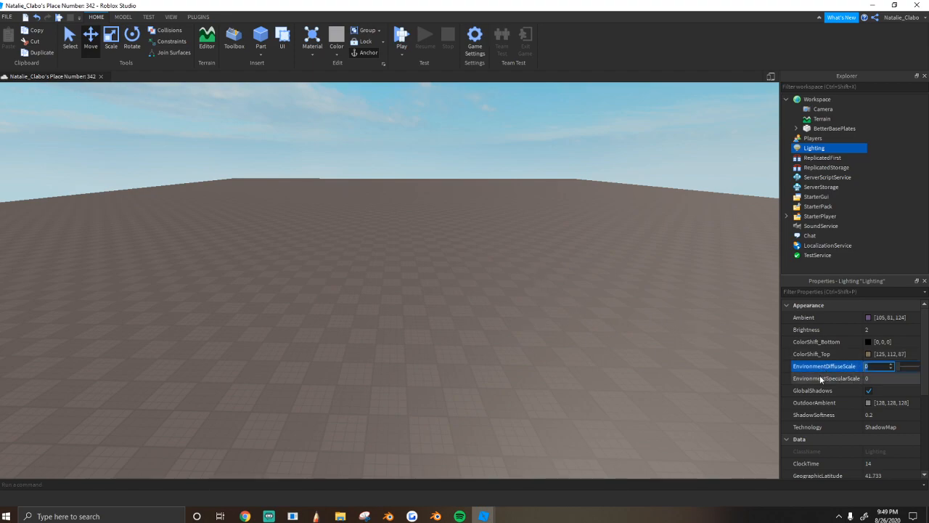
{"action": "left_click", "coordinate": [826, 378]}
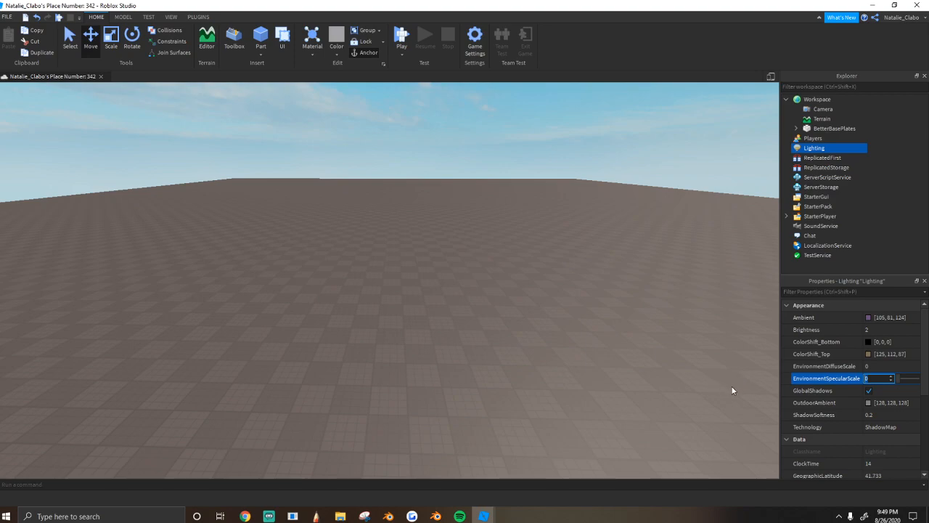
{"action": "mouse_move", "coordinate": [850, 415]}
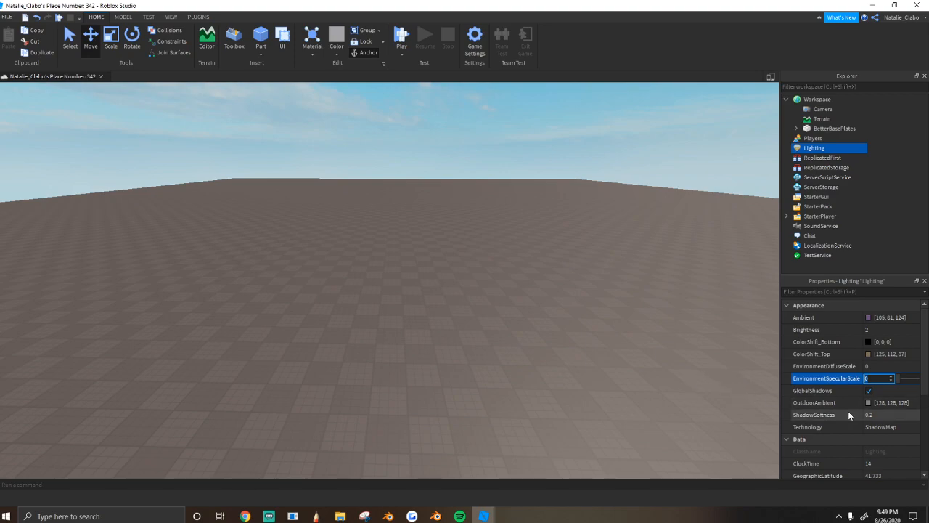
{"action": "mouse_move", "coordinate": [597, 337]}
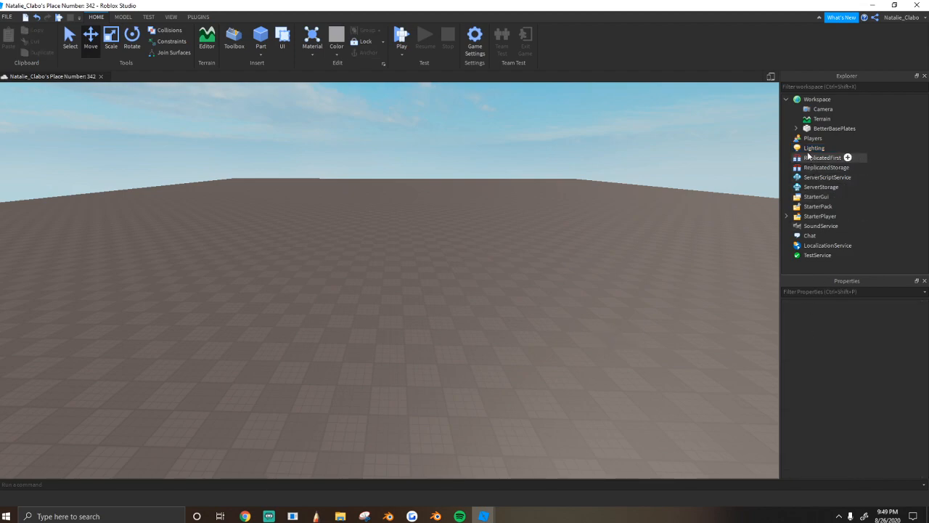
Switch Lighting's Technology from ShadowMap to Future via the dropdown
{"action": "left_click", "coordinate": [813, 148]}
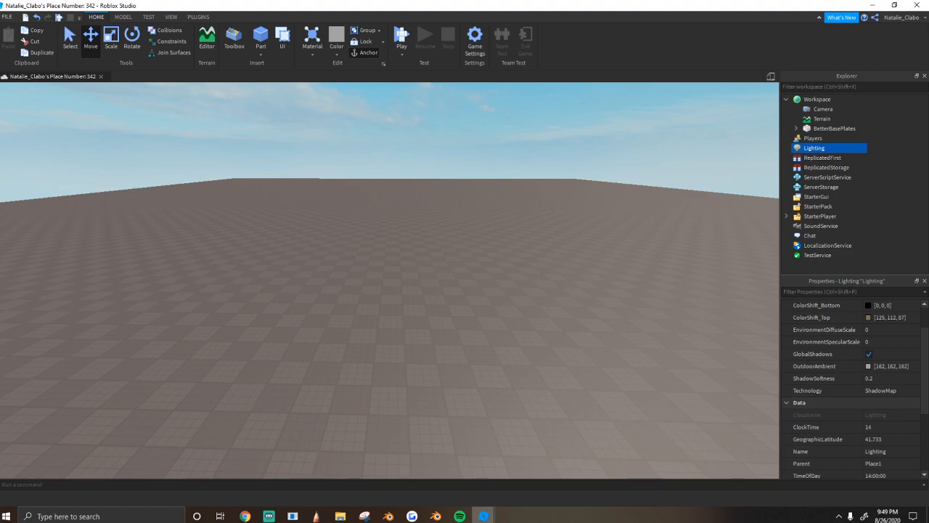
{"action": "left_click", "coordinate": [820, 389]}
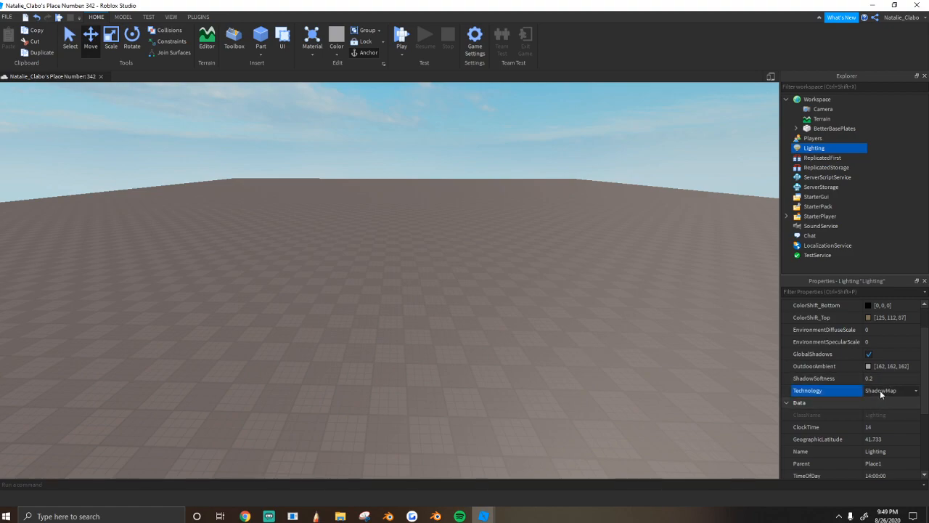
{"action": "left_click", "coordinate": [891, 390]}
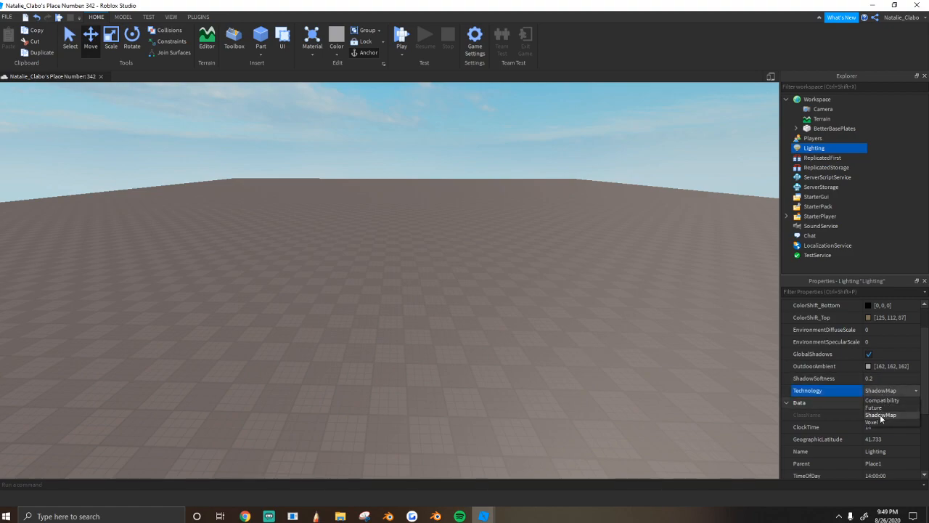
{"action": "left_click", "coordinate": [874, 406]}
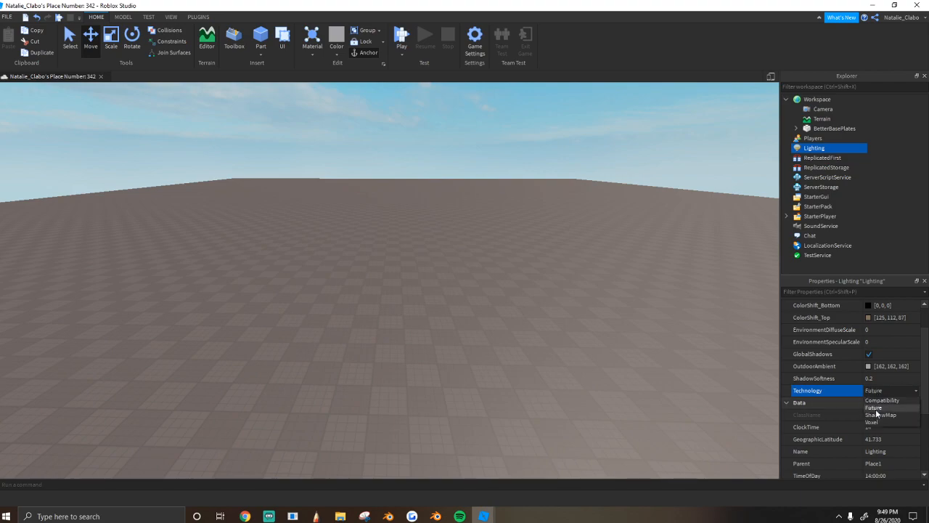
Set ShadowSoftness to 0.8 and add a test block to check its soft shadow
{"action": "left_click", "coordinate": [879, 415]}
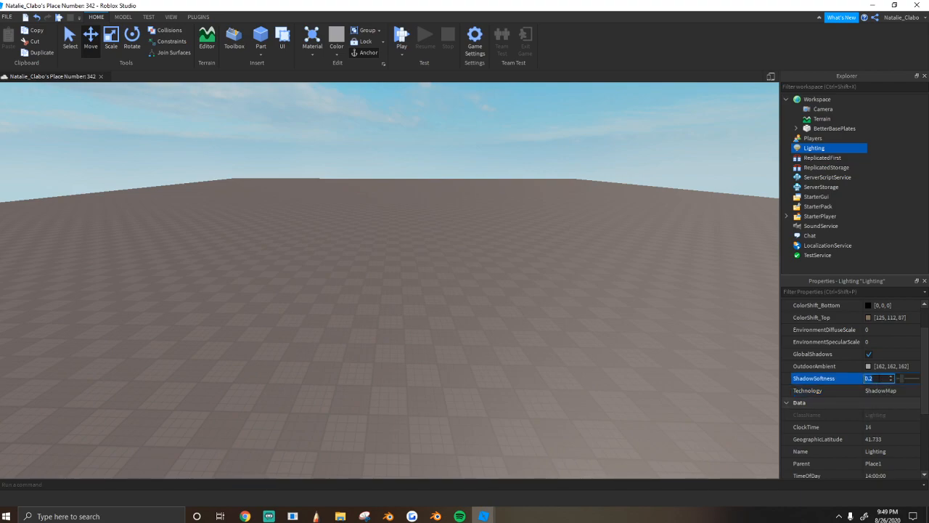
{"action": "type", "text": "0.8"}
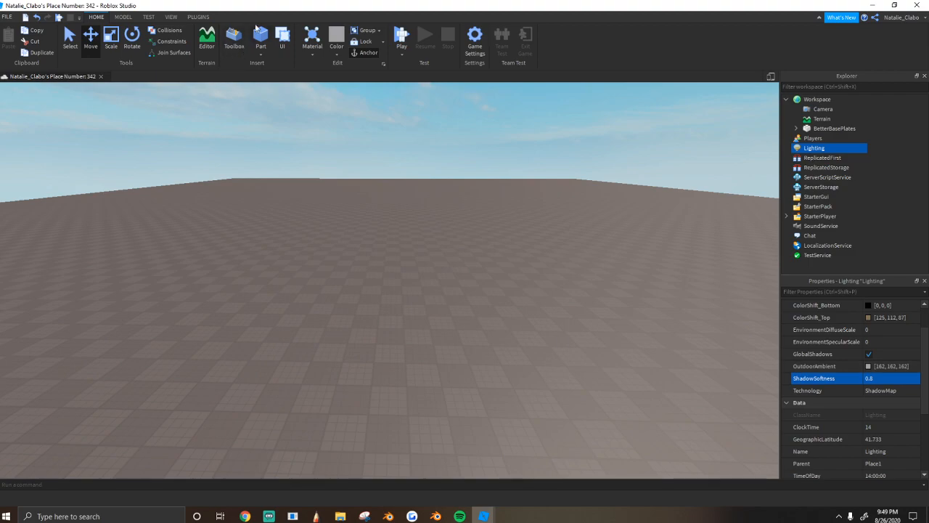
{"action": "left_click", "coordinate": [262, 37]}
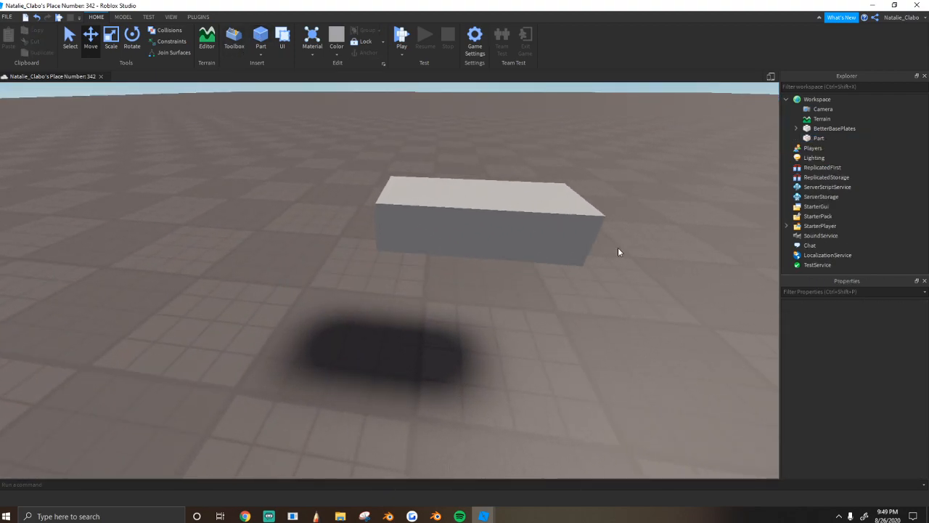
{"action": "left_click", "coordinate": [814, 157]}
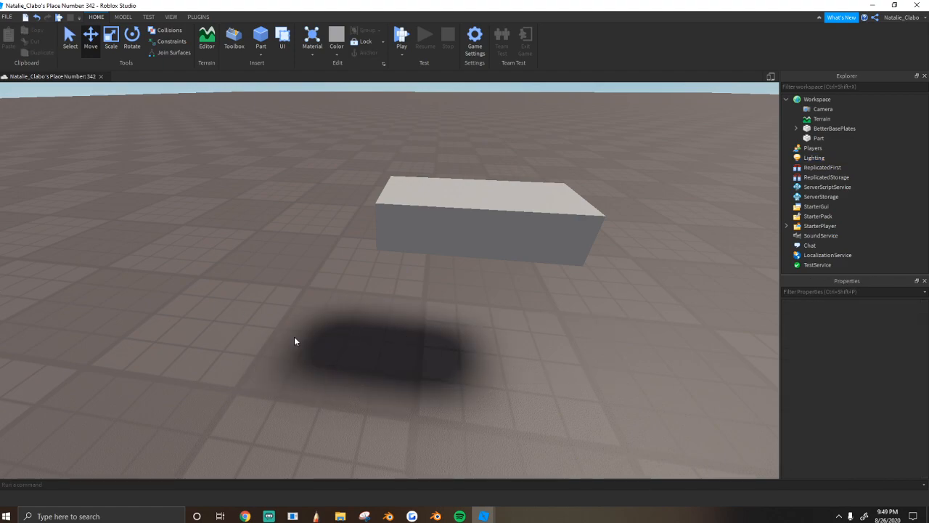
{"action": "left_click", "coordinate": [490, 218]}
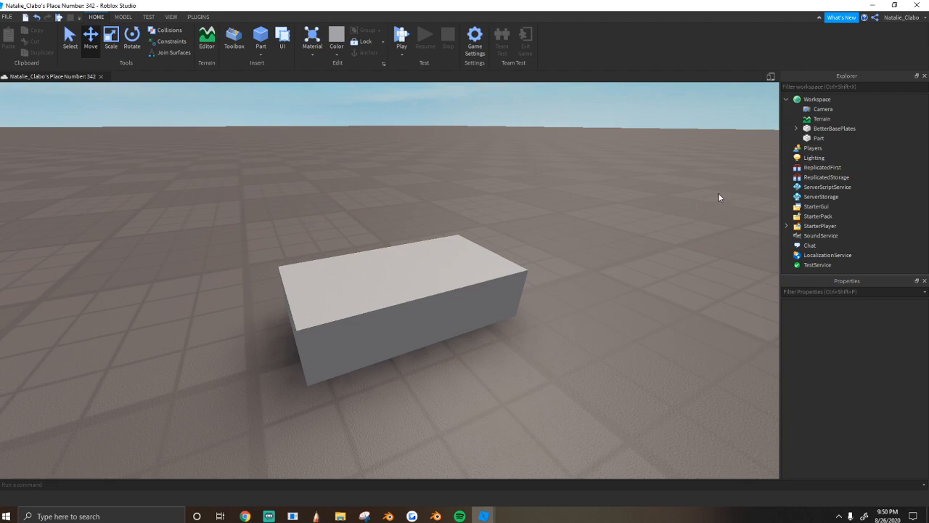
Set Lighting's GeographicLatitude to 41 and view the sky over the block
{"action": "left_click", "coordinate": [812, 157]}
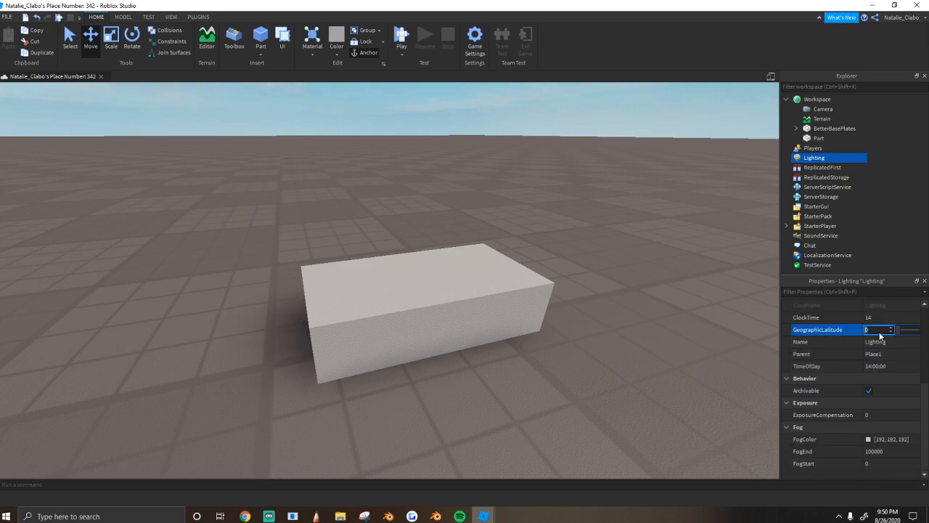
{"action": "type", "text": "4"}
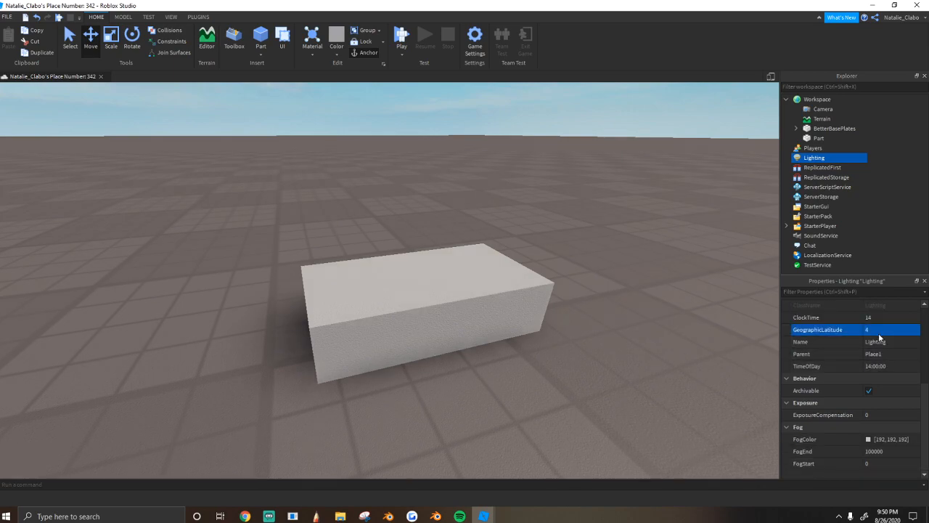
{"action": "left_click", "coordinate": [878, 328]}
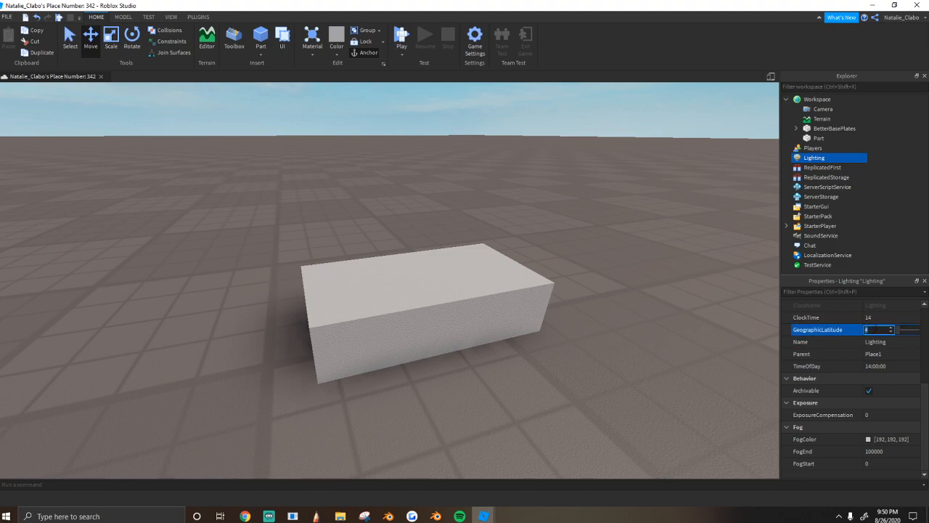
{"action": "type", "text": "41"}
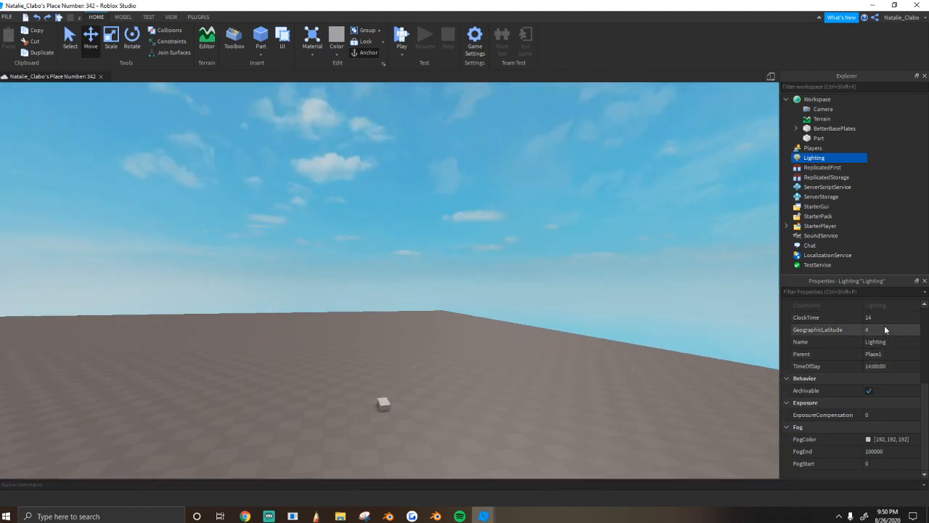
{"action": "left_click", "coordinate": [893, 328]}
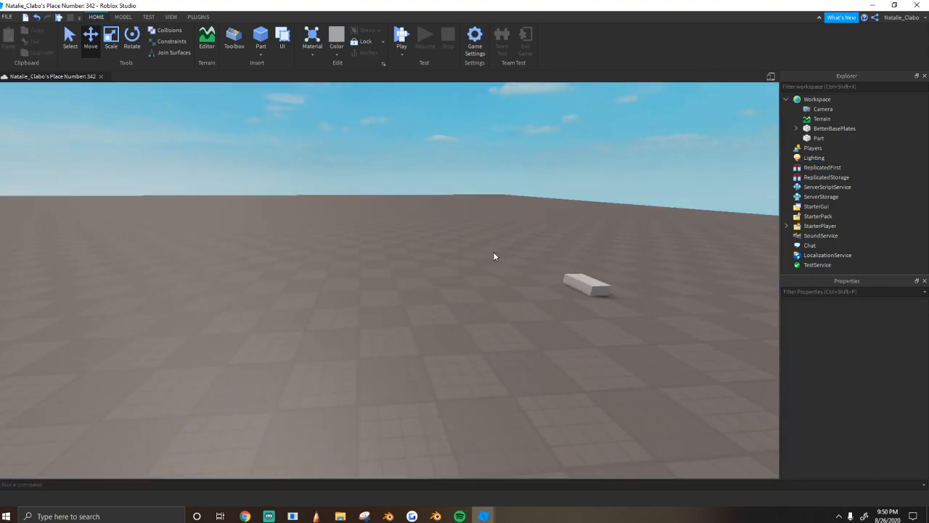
{"action": "left_click", "coordinate": [814, 157]}
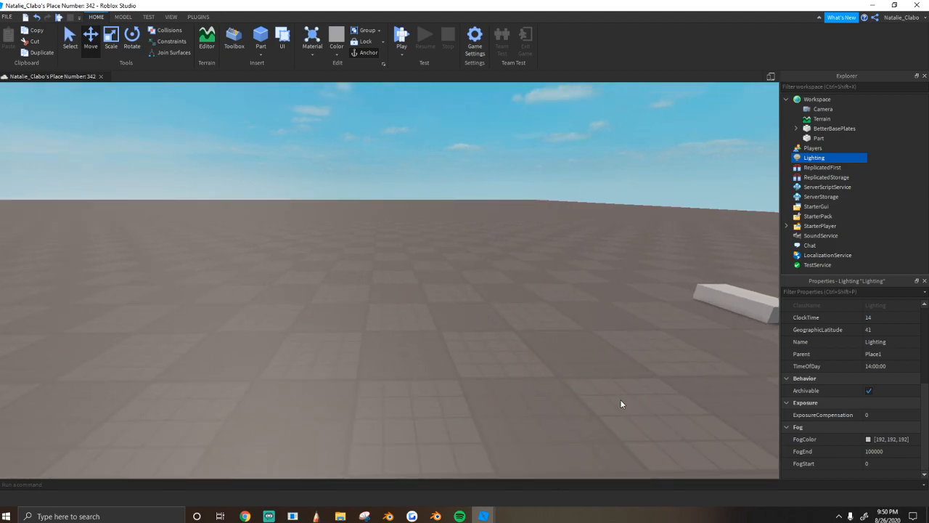
{"action": "mouse_move", "coordinate": [731, 441]}
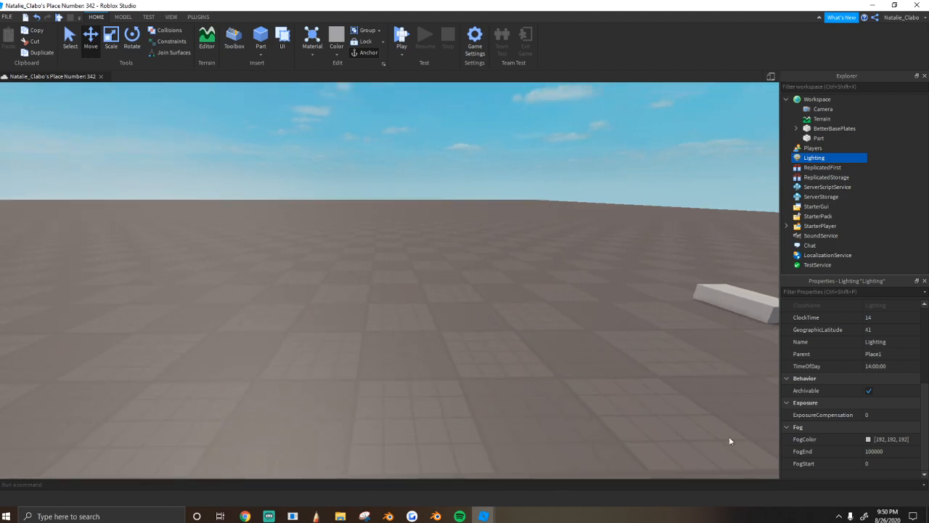
Set Lighting's FogColor to steel blue (74, 132, 178)
{"action": "left_click", "coordinate": [868, 438]}
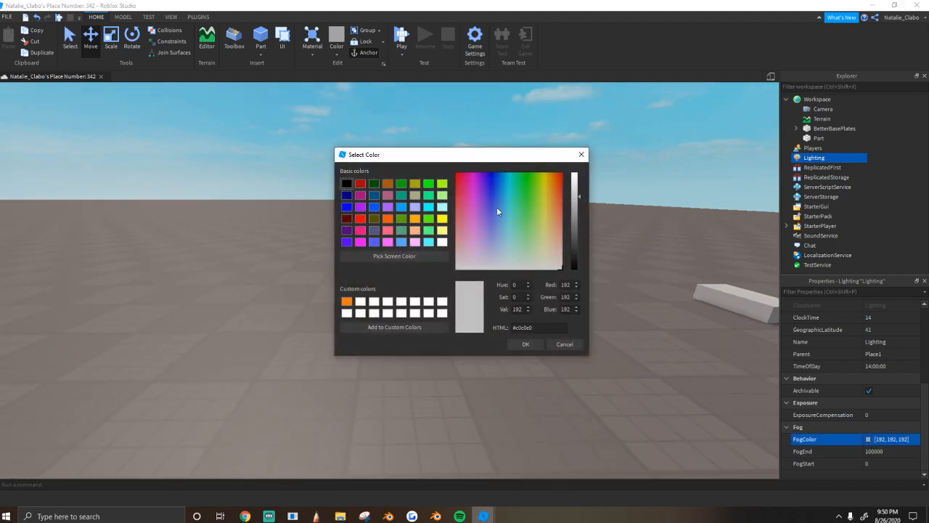
{"action": "left_click", "coordinate": [500, 199]}
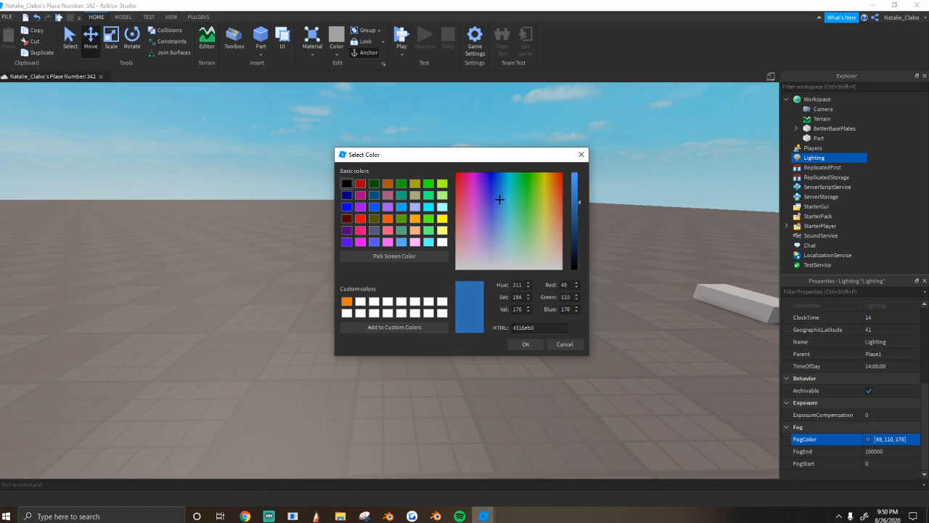
{"action": "left_click", "coordinate": [496, 218]}
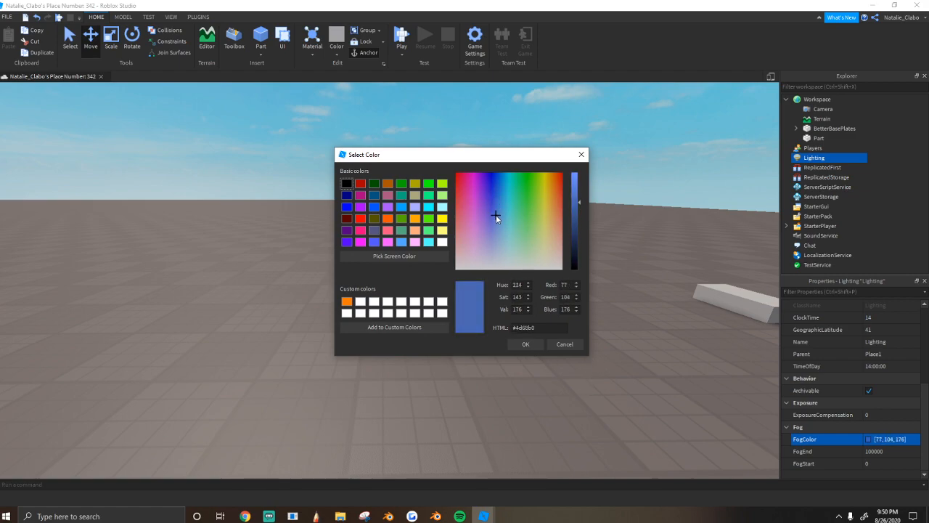
{"action": "left_click", "coordinate": [501, 212]}
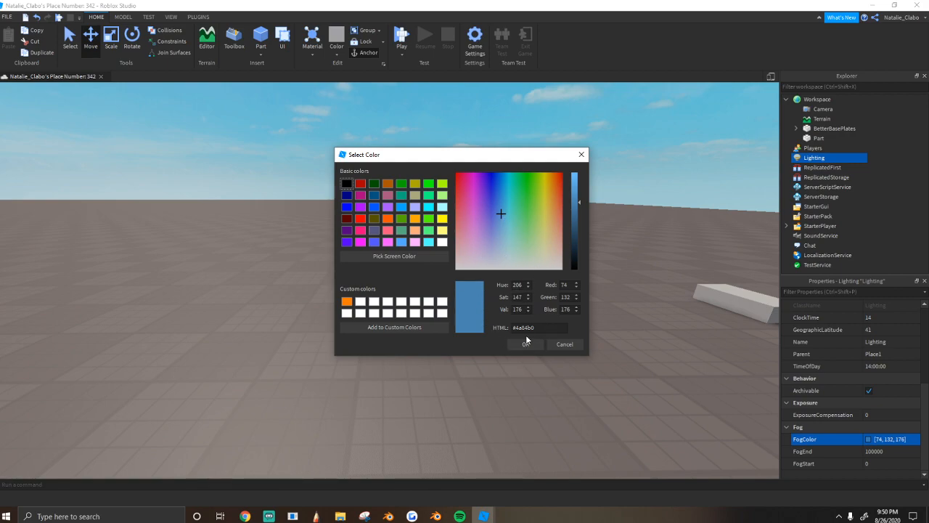
{"action": "left_click", "coordinate": [525, 343]}
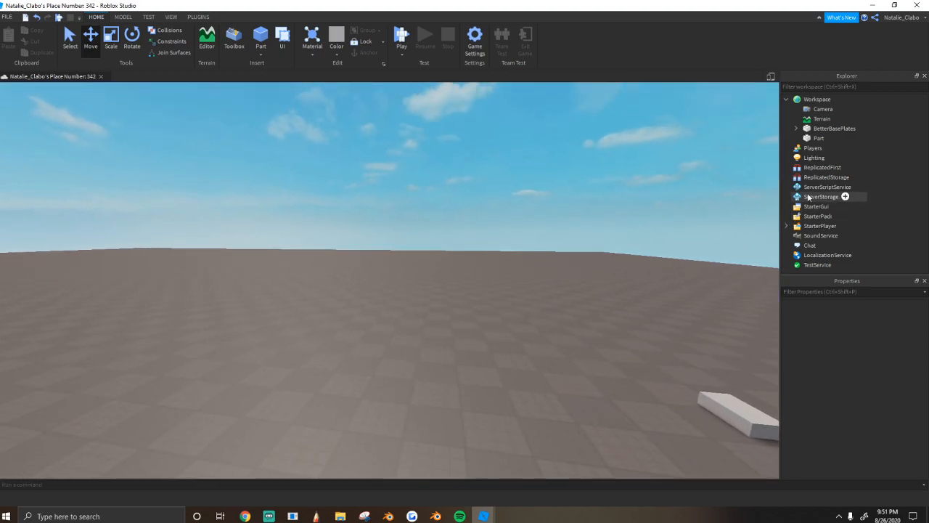
Delete the test Part and insert a Sky object under Lighting
{"action": "right_click", "coordinate": [818, 138]}
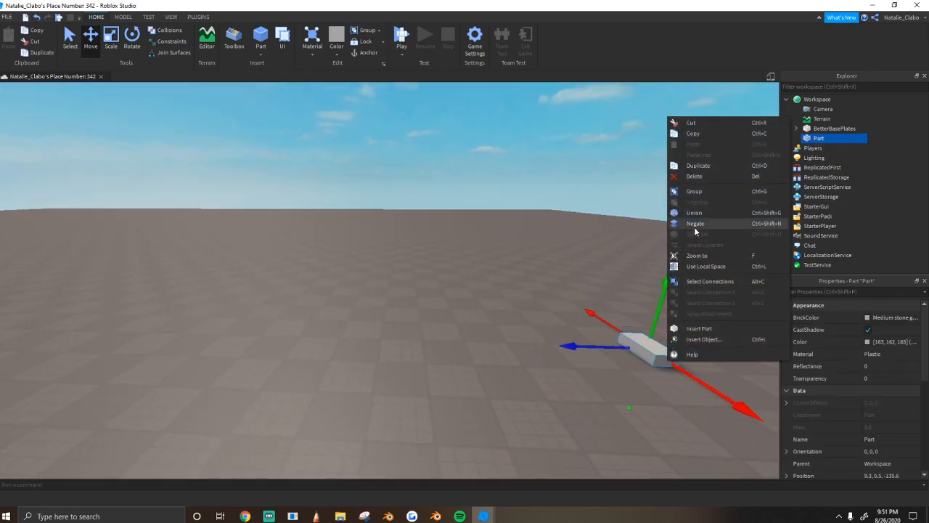
{"action": "left_click", "coordinate": [693, 176]}
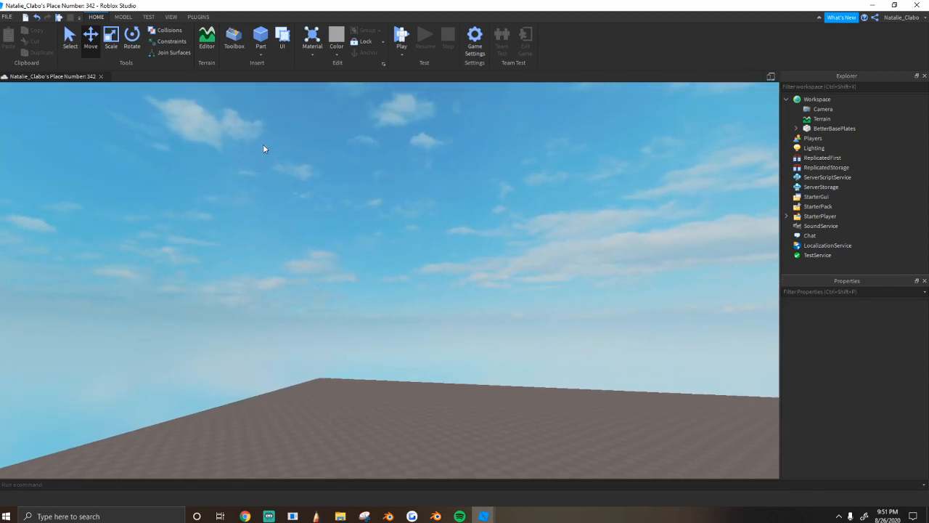
{"action": "left_click", "coordinate": [813, 148]}
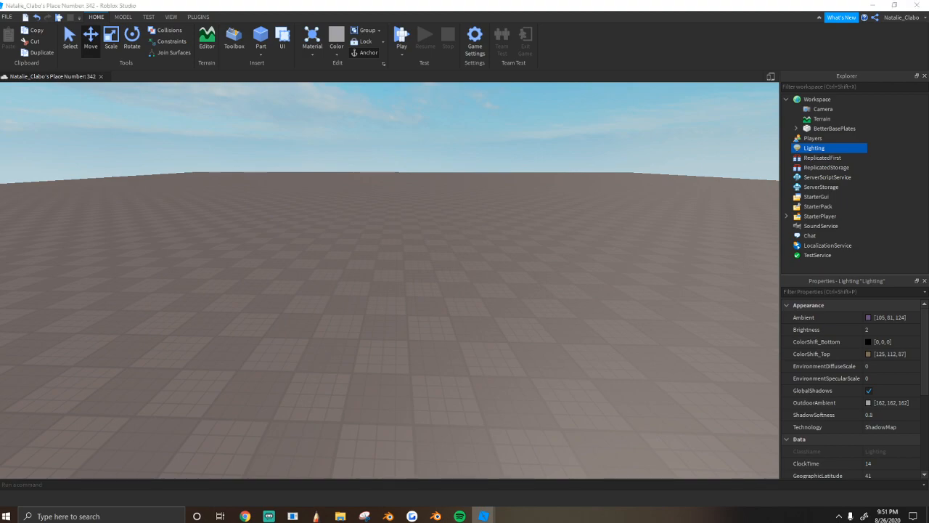
{"action": "mouse_move", "coordinate": [387, 318]}
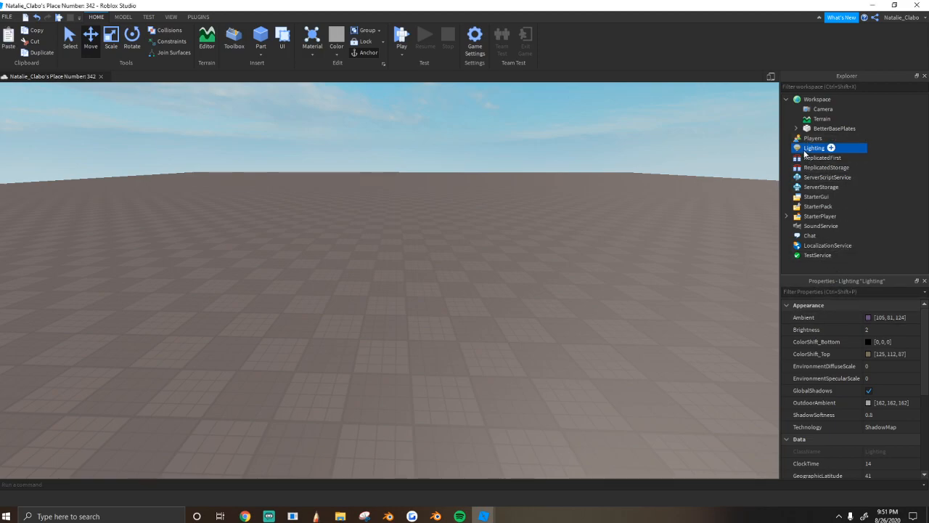
{"action": "left_click", "coordinate": [830, 148]}
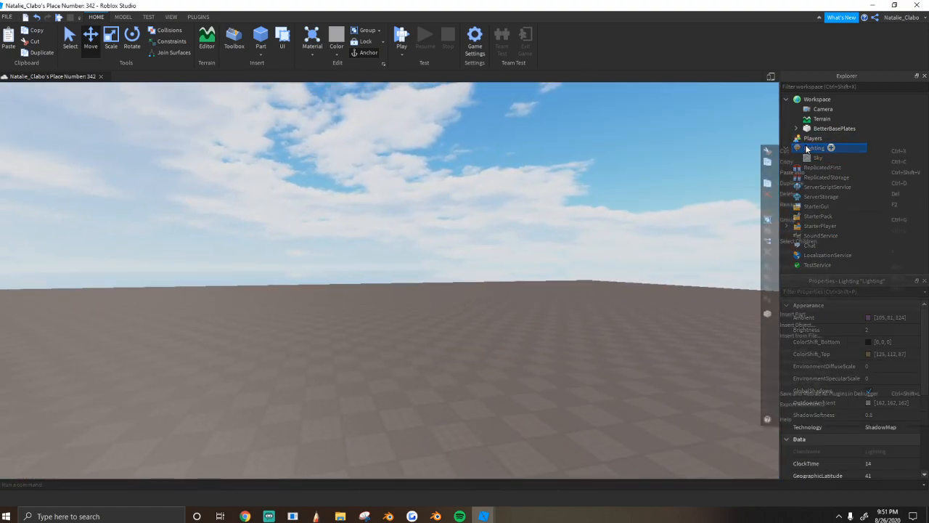
Add a ColorCorrection effect with Brightness 0.2, Contrast 0.2 and Saturation about 0.22
{"action": "left_click", "coordinate": [830, 148]}
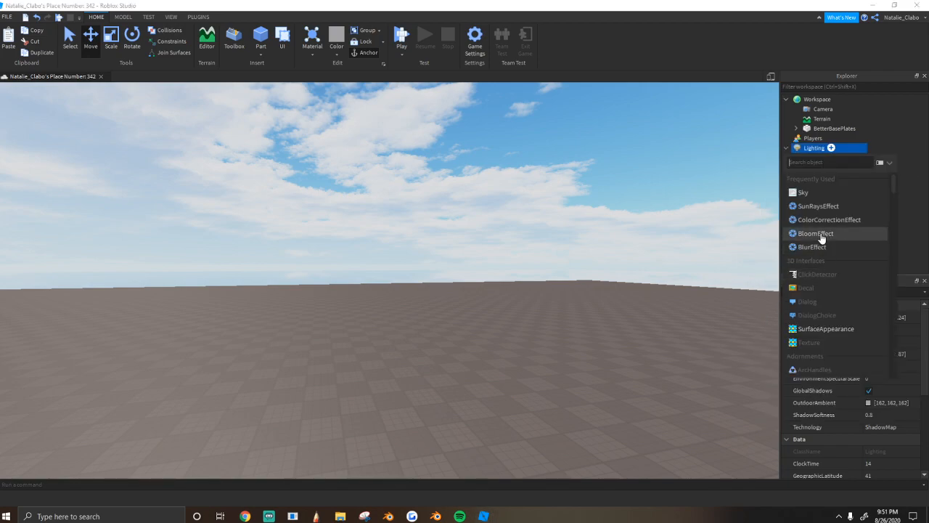
{"action": "mouse_move", "coordinate": [816, 223]}
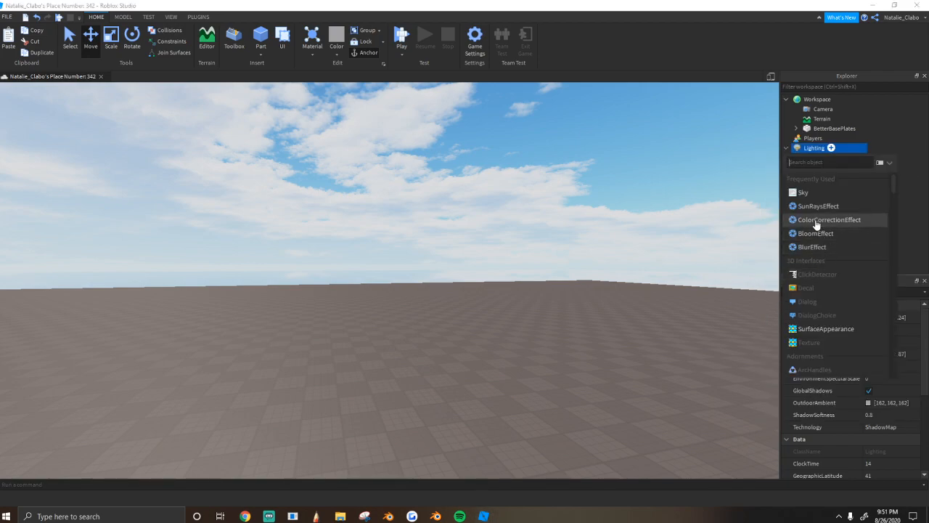
{"action": "left_click", "coordinate": [828, 219]}
{"action": "type", "text": "0.12"}
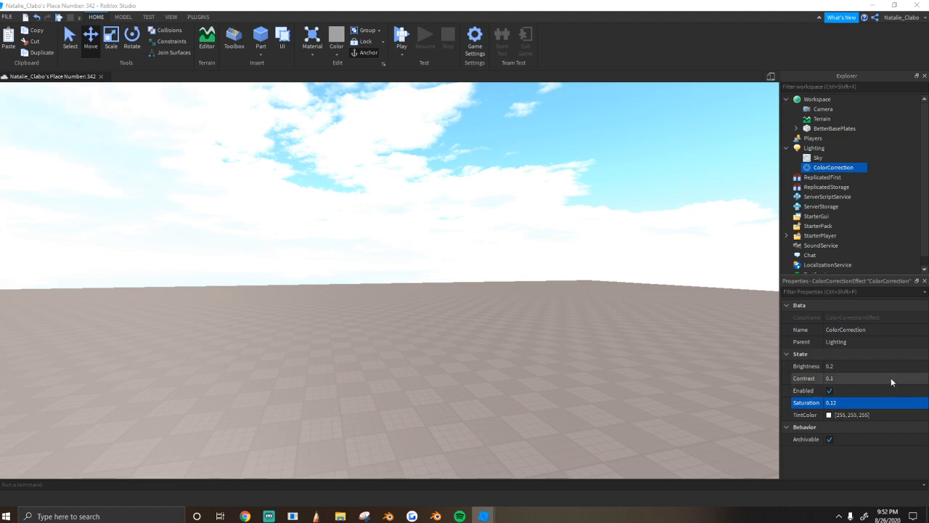
{"action": "left_click", "coordinate": [871, 415]}
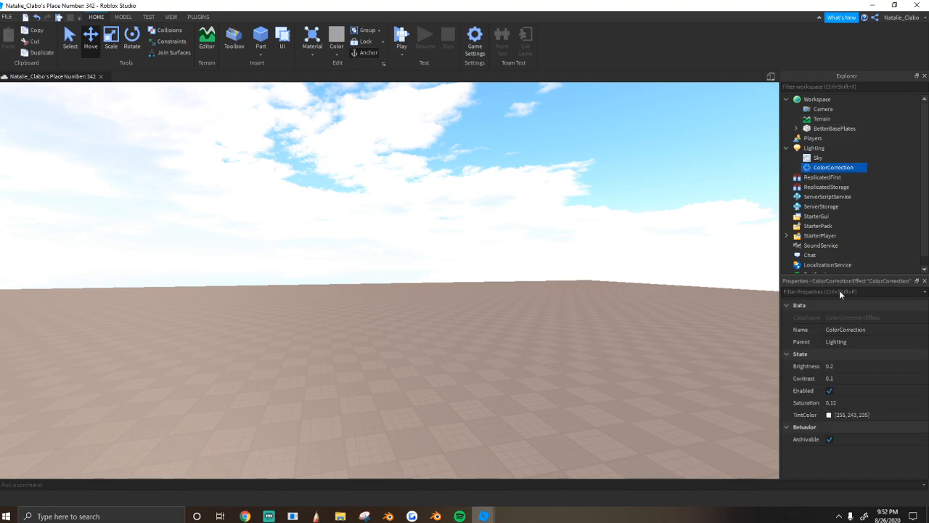
{"action": "mouse_move", "coordinate": [859, 415]}
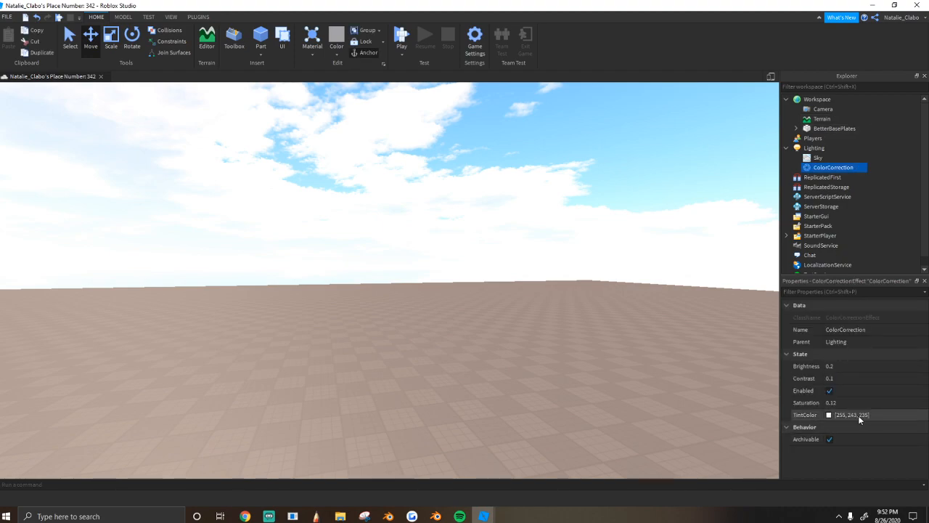
{"action": "mouse_move", "coordinate": [540, 339]}
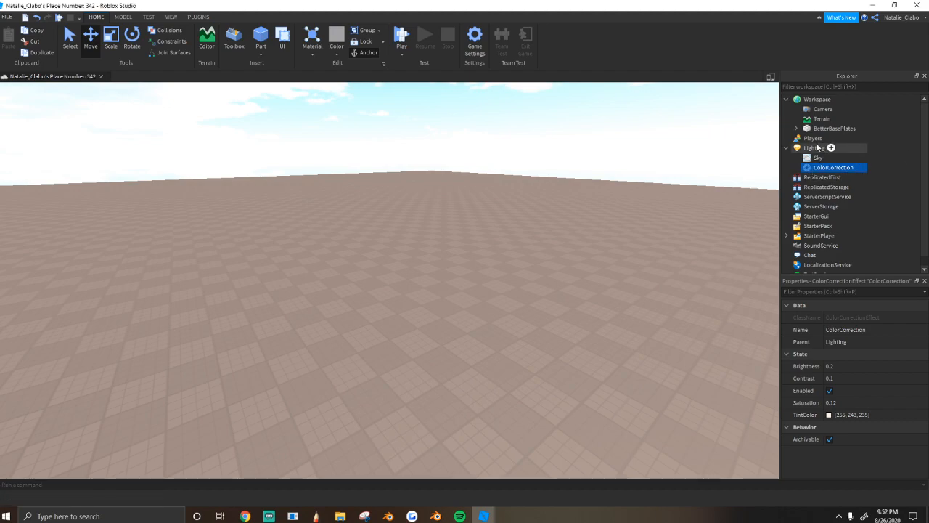
Add a DepthOfField effect to Lighting with InFocusRadius 250
{"action": "left_click", "coordinate": [830, 149]}
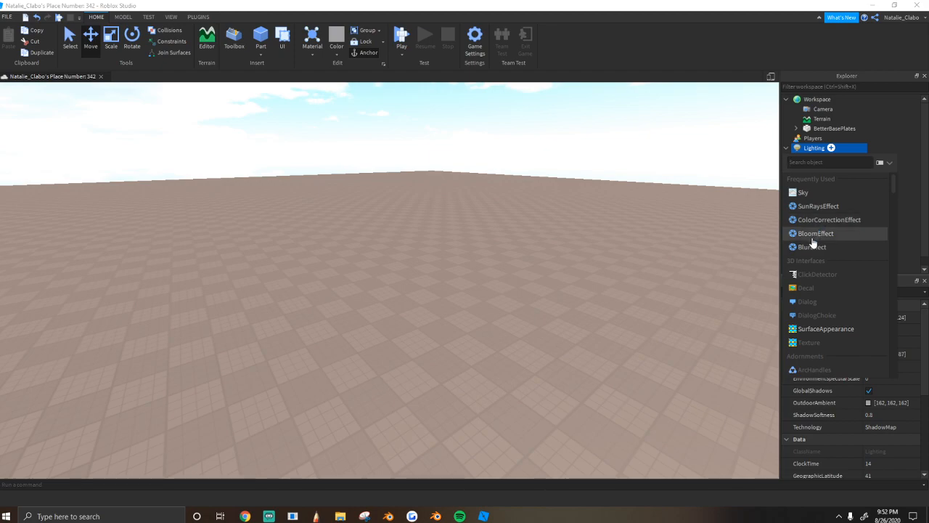
{"action": "scroll", "scroll_direction": "down", "scroll_amount": 3}
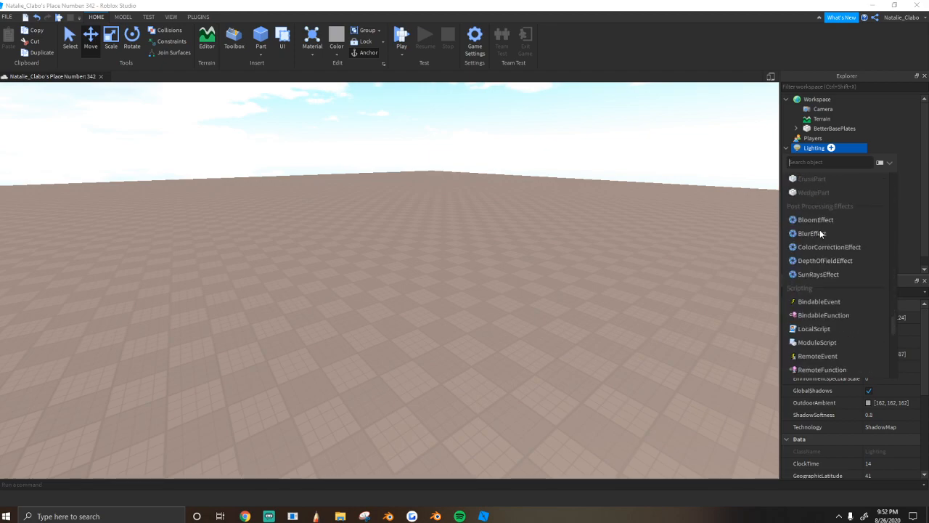
{"action": "mouse_move", "coordinate": [831, 285]}
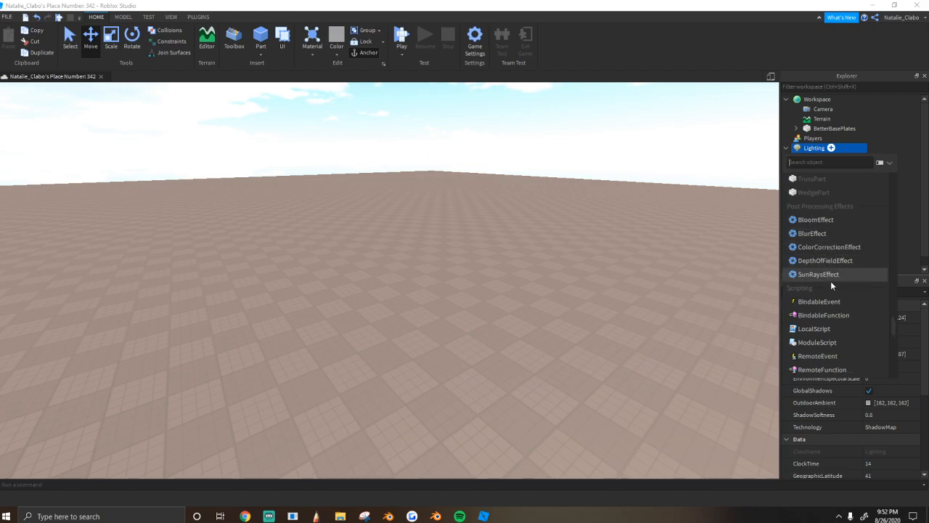
{"action": "left_click", "coordinate": [825, 259]}
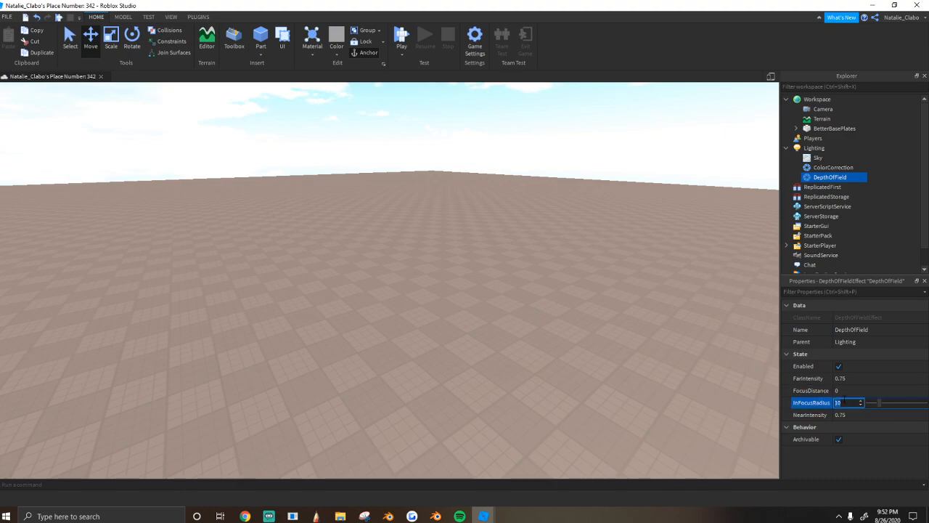
{"action": "type", "text": "250"}
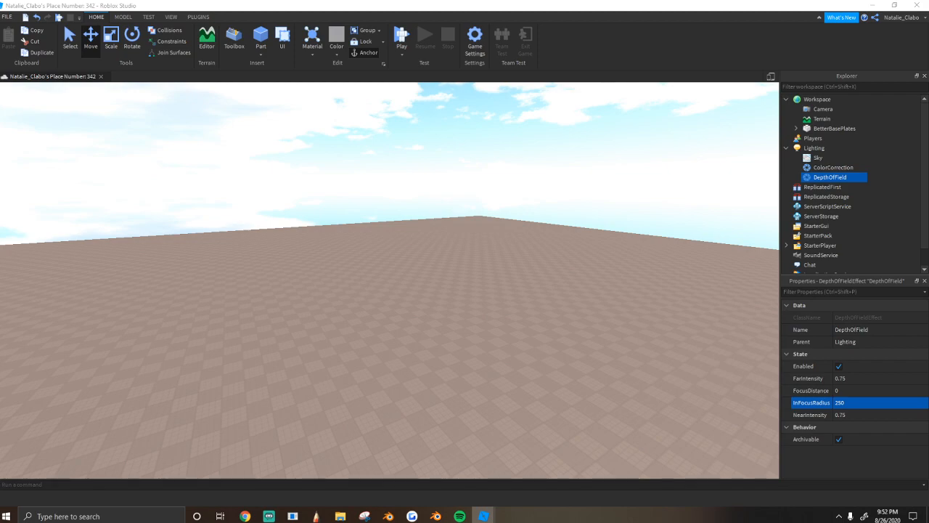
{"action": "mouse_move", "coordinate": [818, 148]}
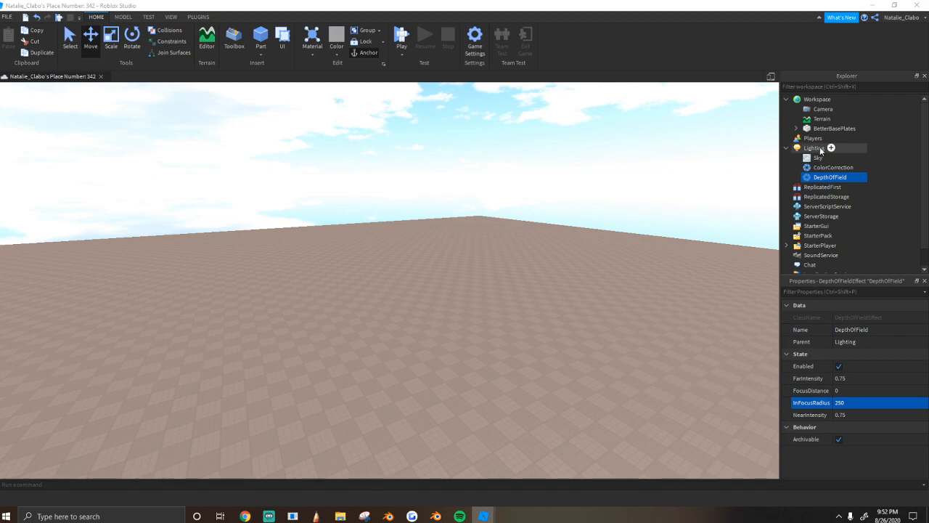
{"action": "left_click", "coordinate": [813, 149]}
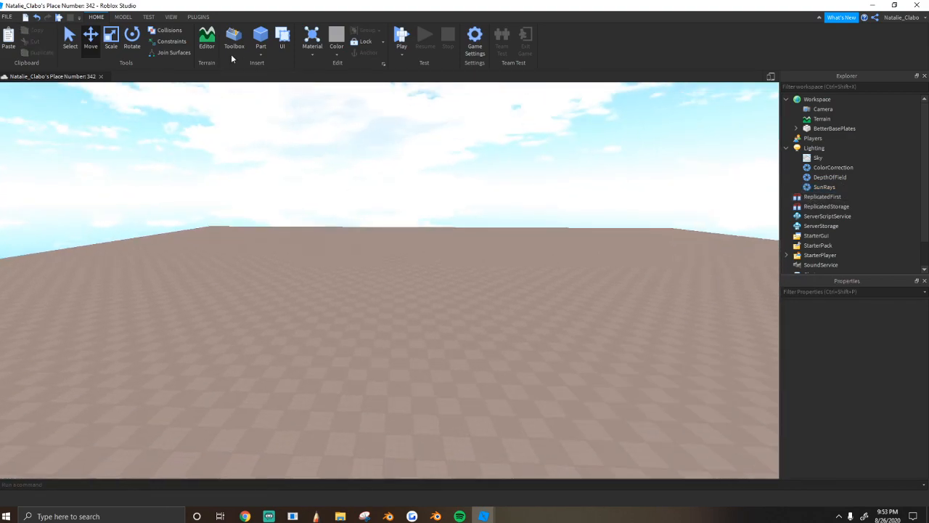
Insert a Pine Tree from the Toolbox, then delete it from the baseplate
{"action": "left_click", "coordinate": [234, 38]}
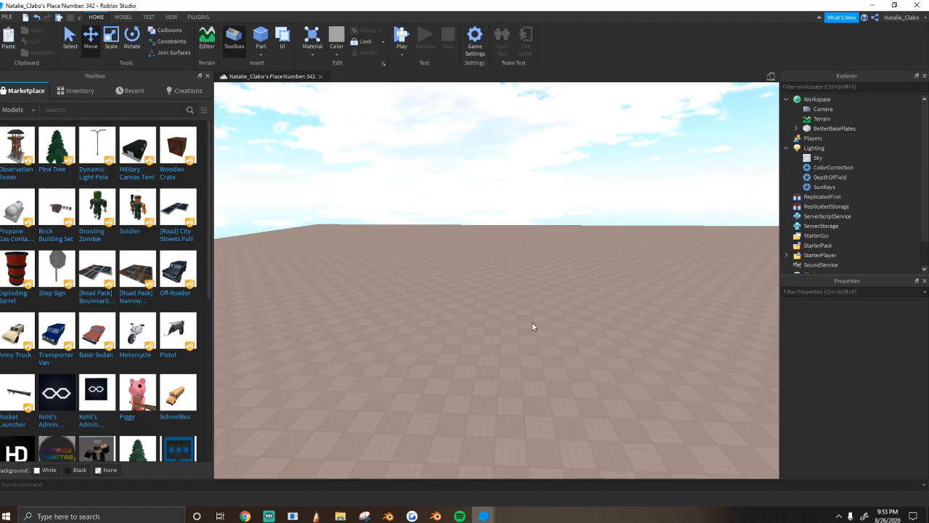
{"action": "right_click", "coordinate": [485, 247]}
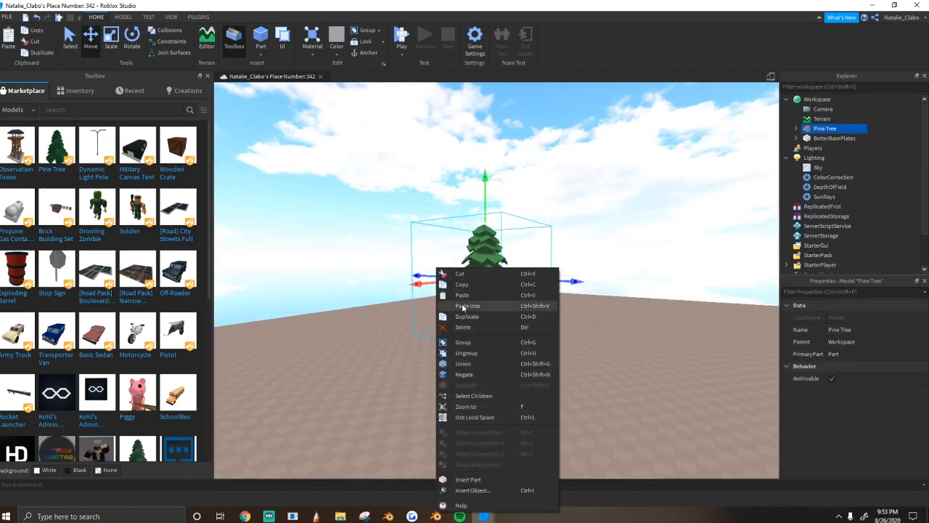
{"action": "left_click", "coordinate": [461, 326]}
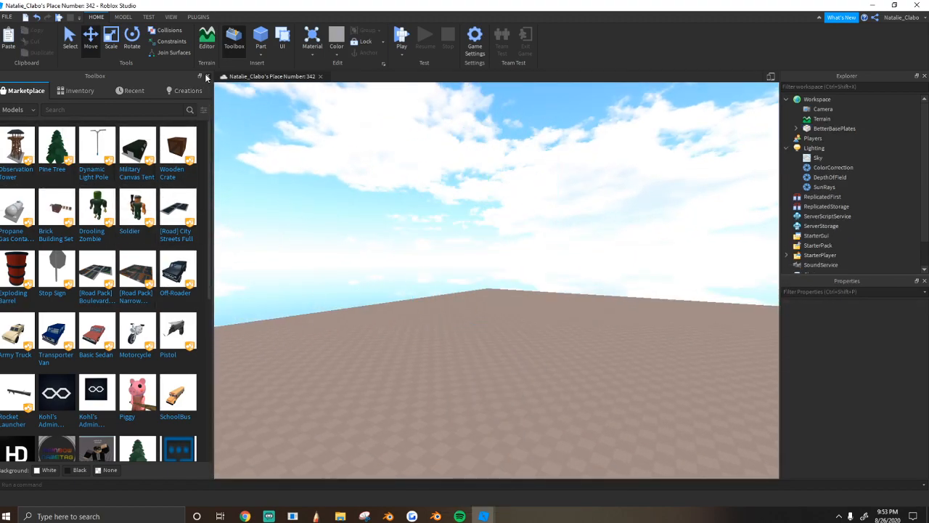
{"action": "left_click", "coordinate": [200, 76]}
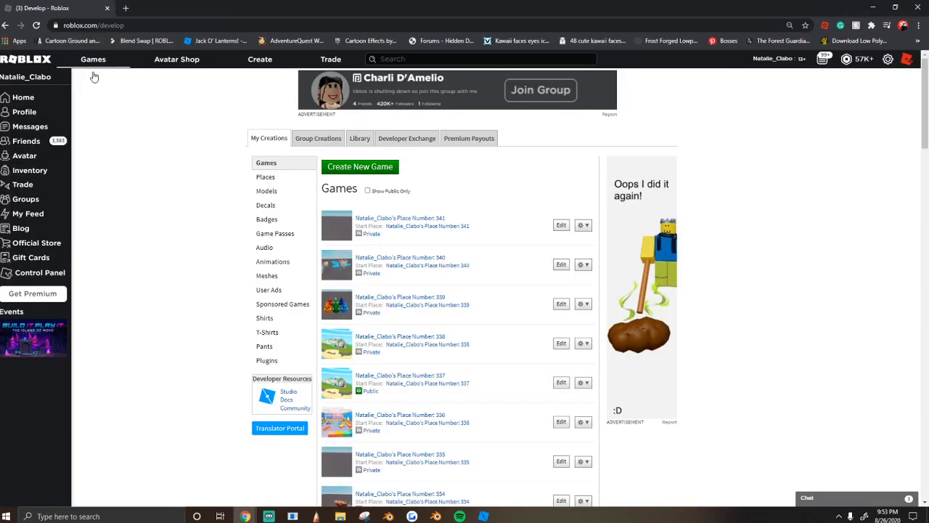
Open an older place, the city island, in Studio from roblox.com/develop
{"action": "left_click", "coordinate": [561, 343]}
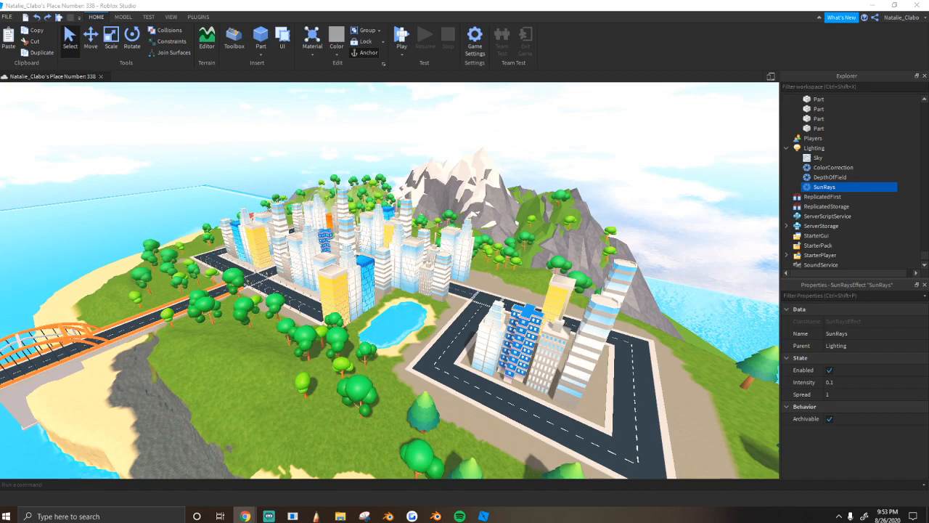
{"action": "left_click", "coordinate": [400, 36]}
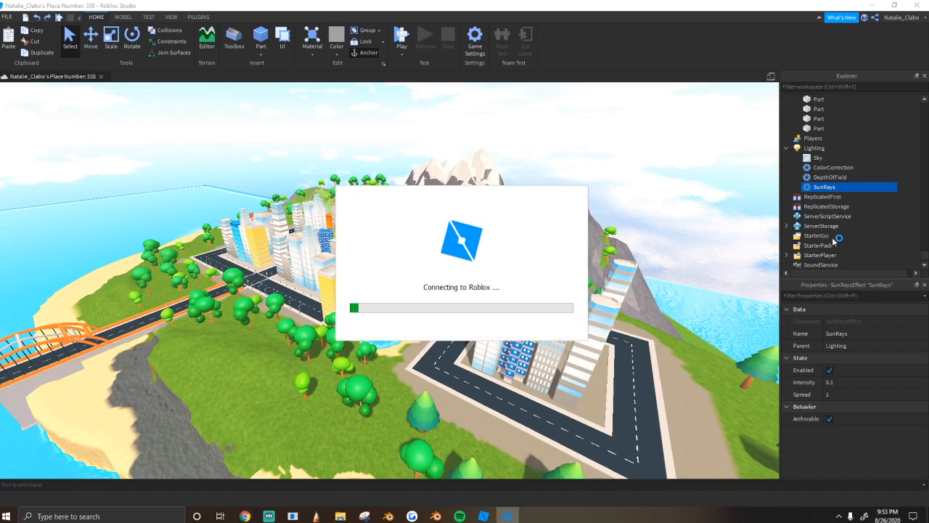